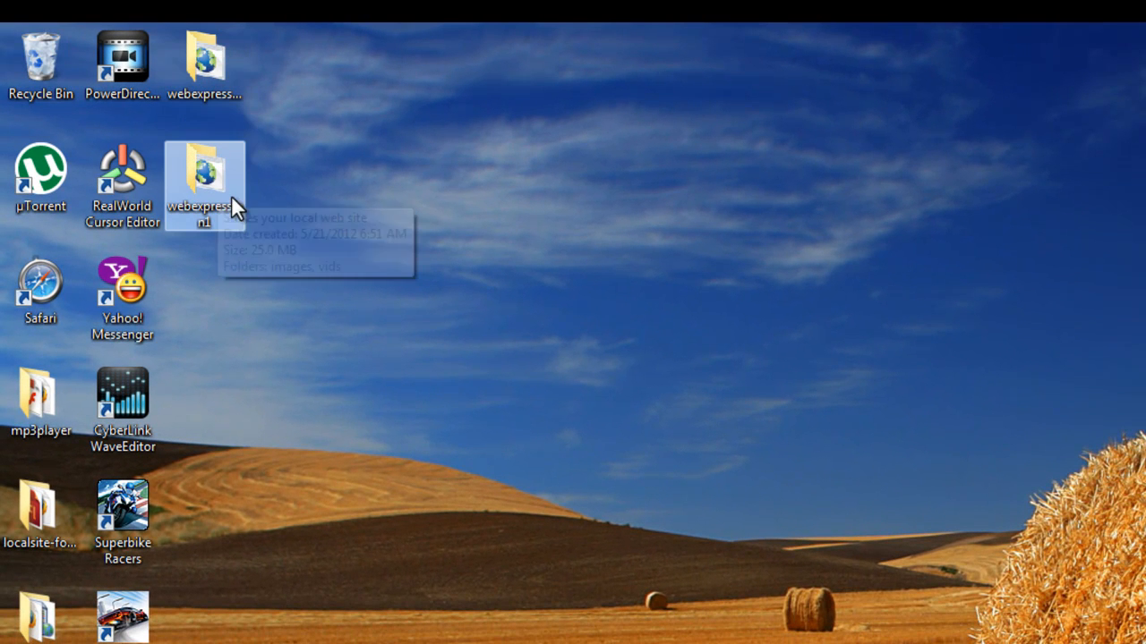
{"action": "mouse_move", "coordinate": [210, 231]}
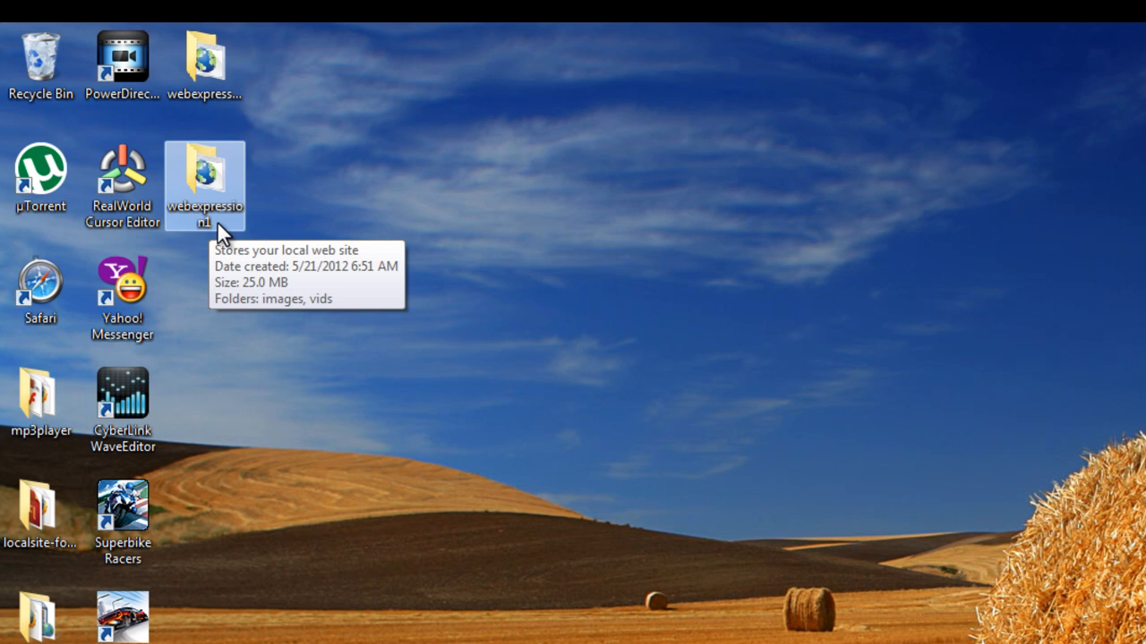
- Browse into webexpression1's images folder and select the inlineFrames picture
{"action": "double_click", "coordinate": [204, 183]}
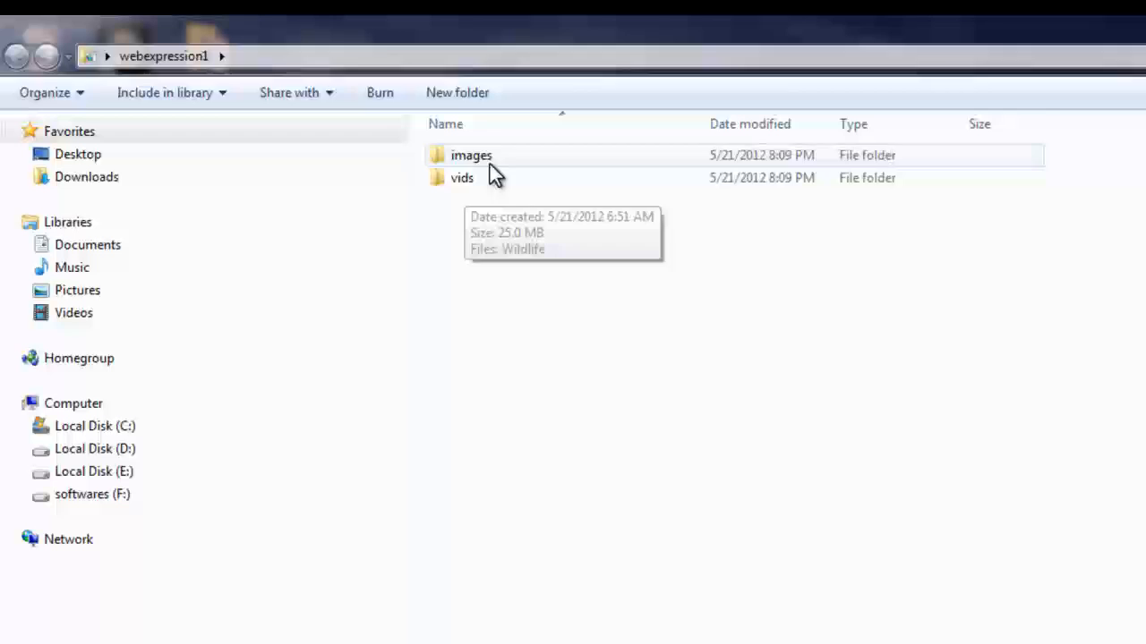
{"action": "left_click", "coordinate": [462, 177]}
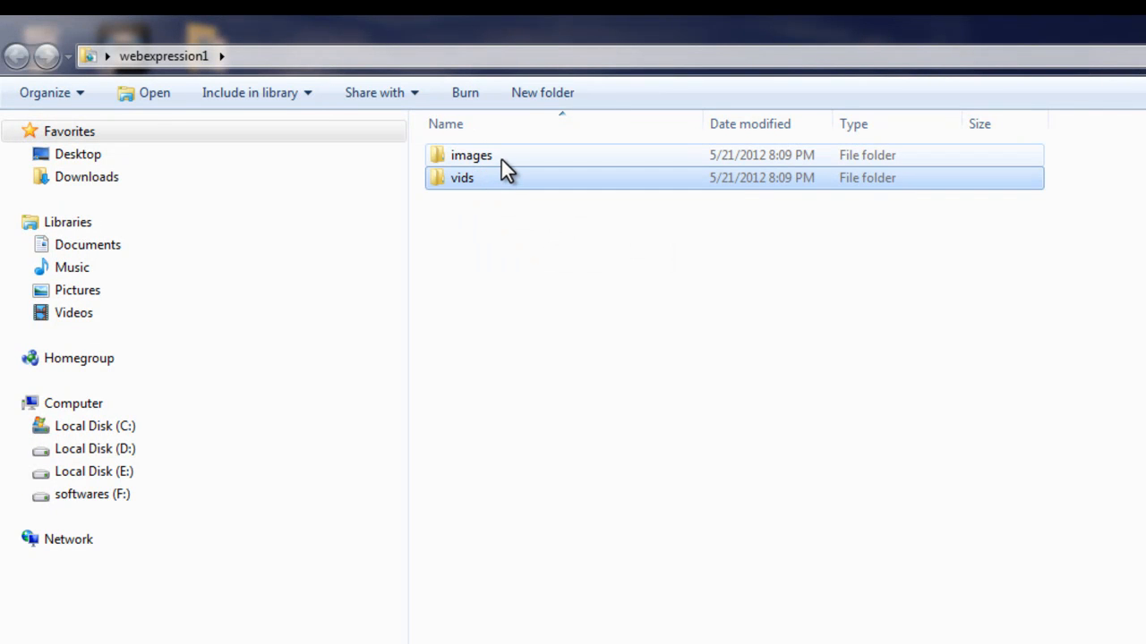
{"action": "double_click", "coordinate": [470, 155]}
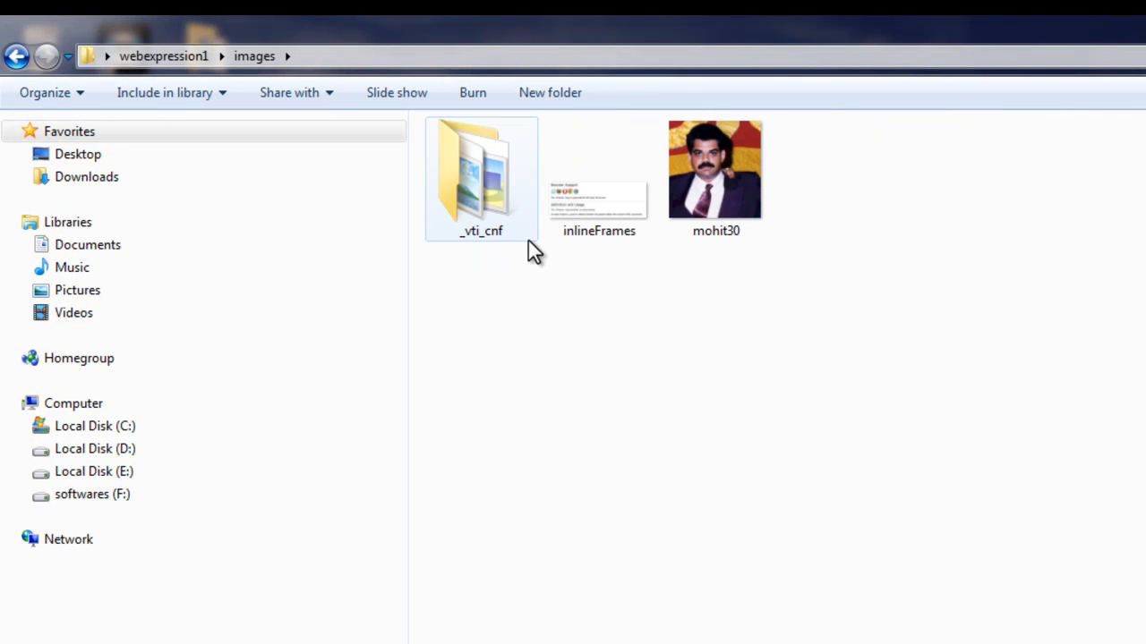
{"action": "left_click", "coordinate": [599, 179]}
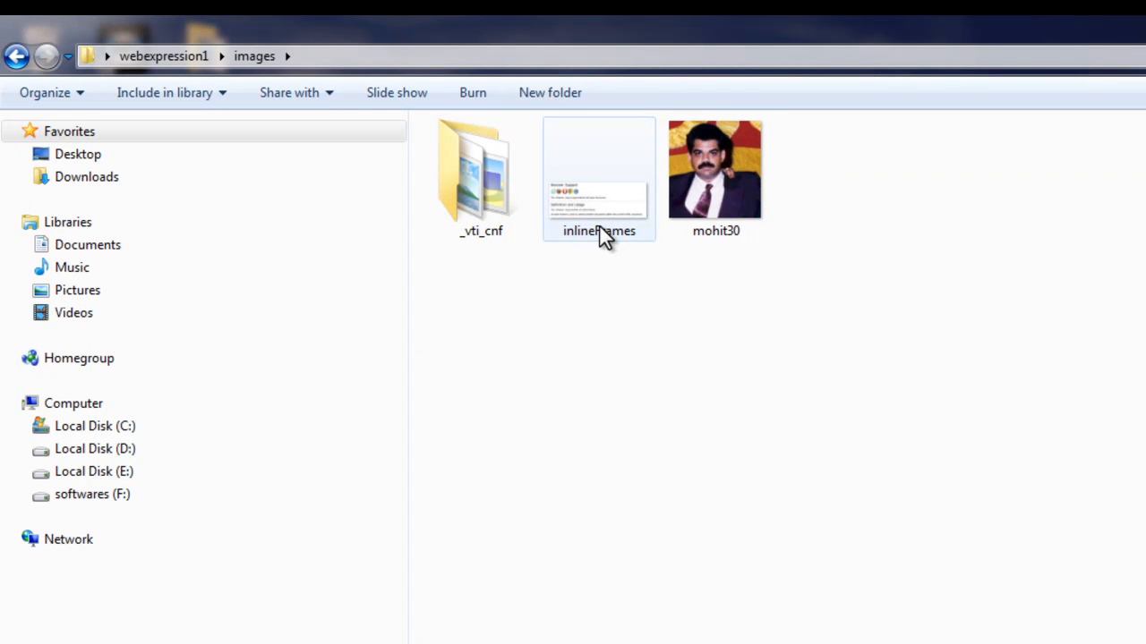
- View the inlineFrames picture in Windows Photo Viewer
{"action": "left_click", "coordinate": [599, 179]}
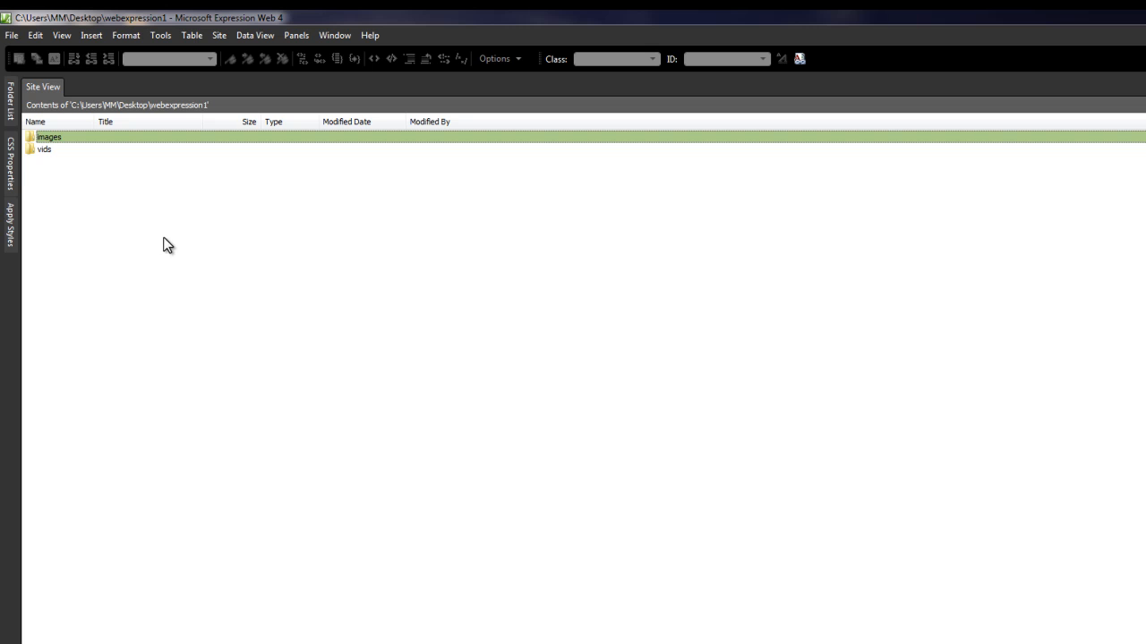
{"action": "mouse_move", "coordinate": [179, 141]}
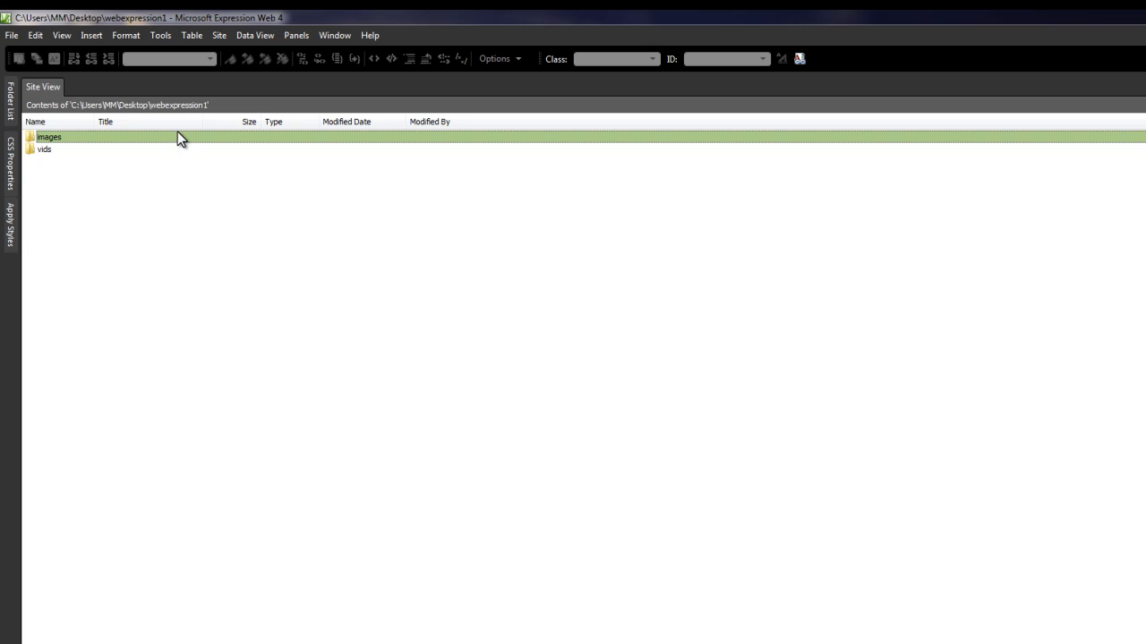
{"action": "left_click", "coordinate": [219, 35]}
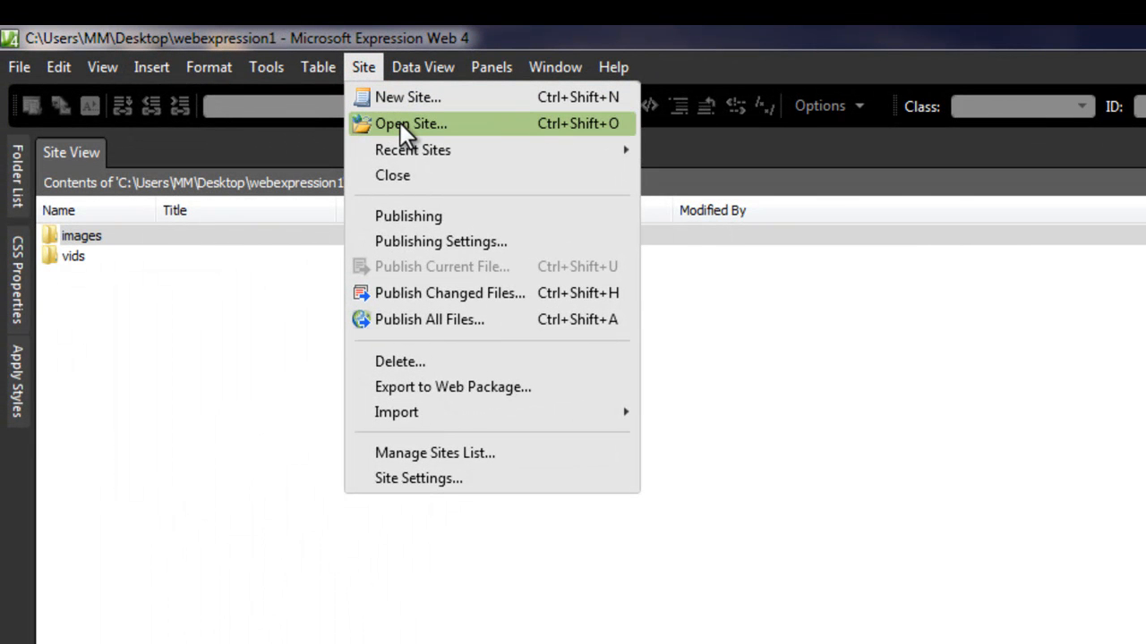
{"action": "mouse_move", "coordinate": [412, 150]}
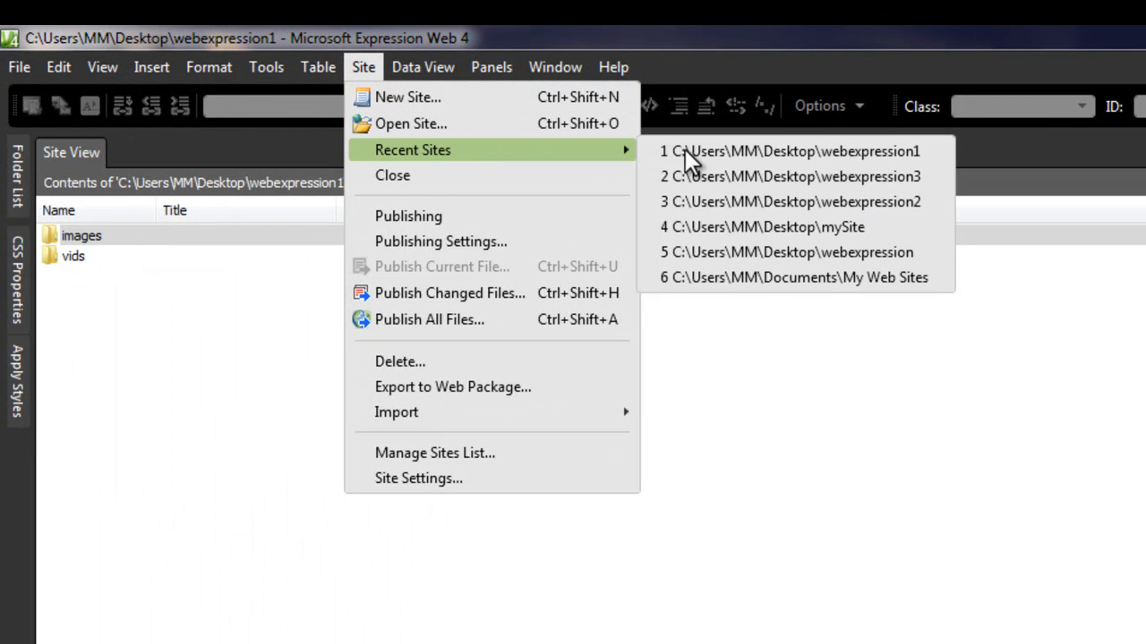
{"action": "mouse_move", "coordinate": [788, 150]}
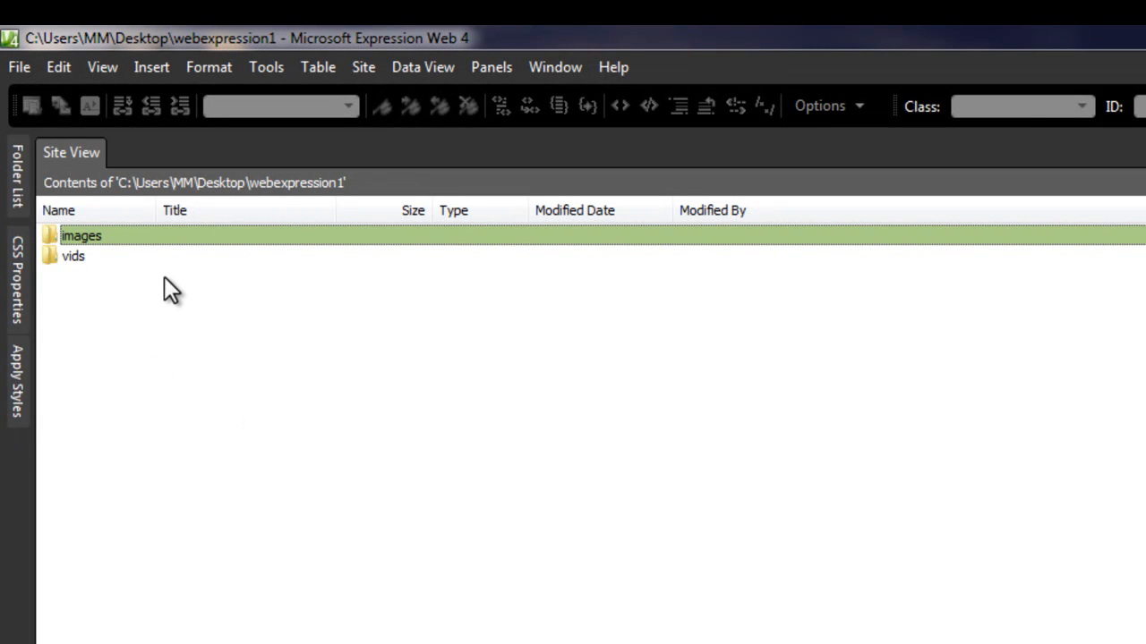
{"action": "mouse_move", "coordinate": [185, 300]}
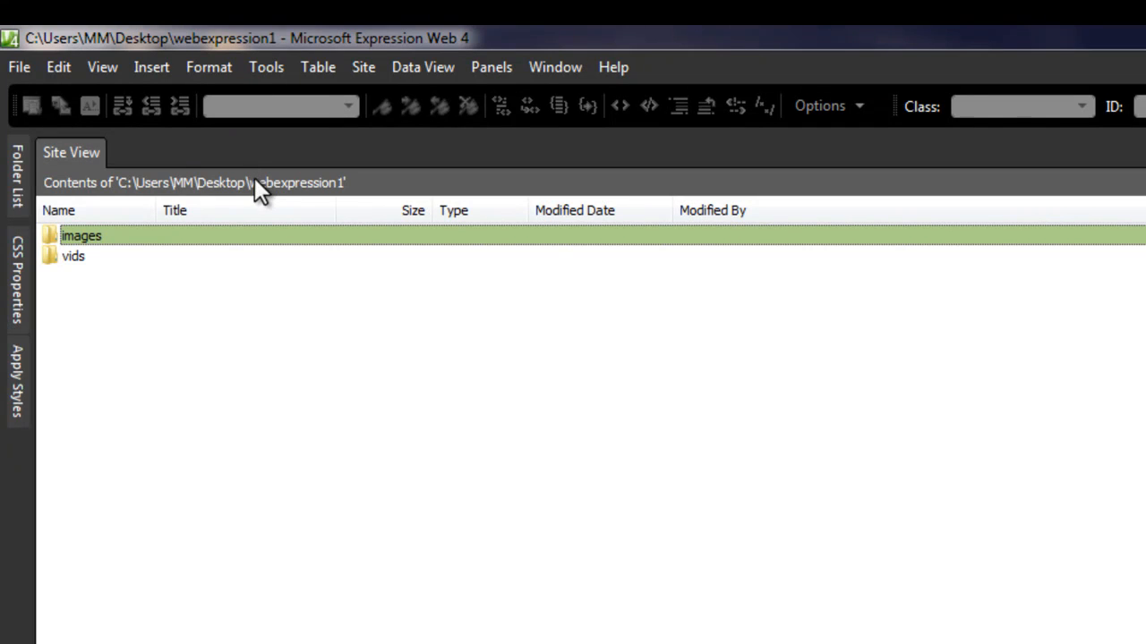
{"action": "mouse_move", "coordinate": [72, 153]}
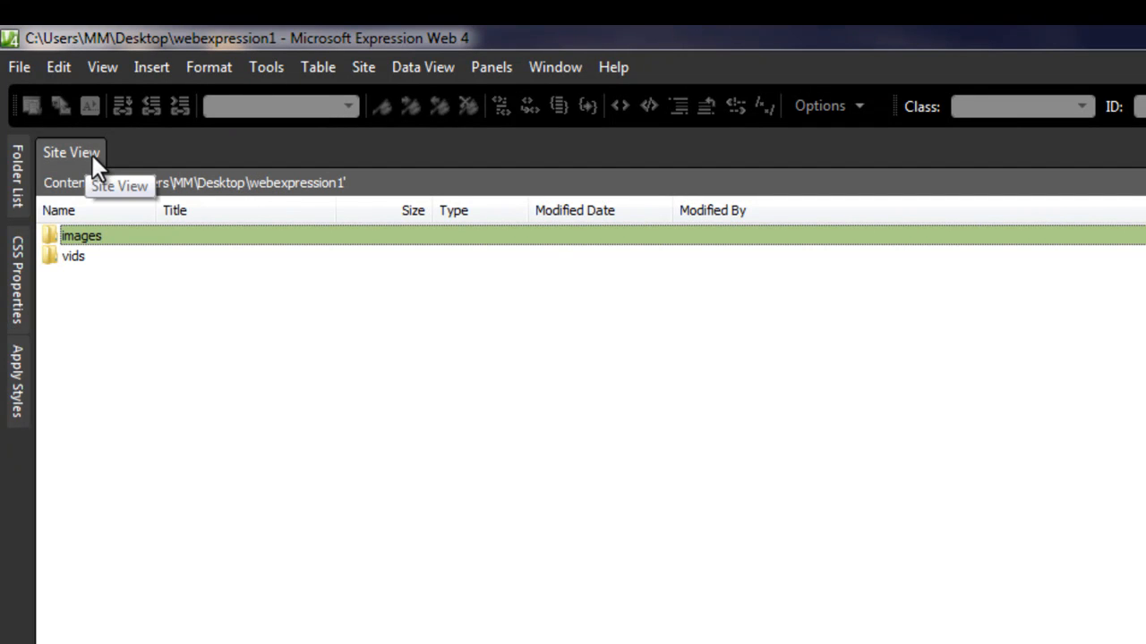
{"action": "mouse_move", "coordinate": [484, 94]}
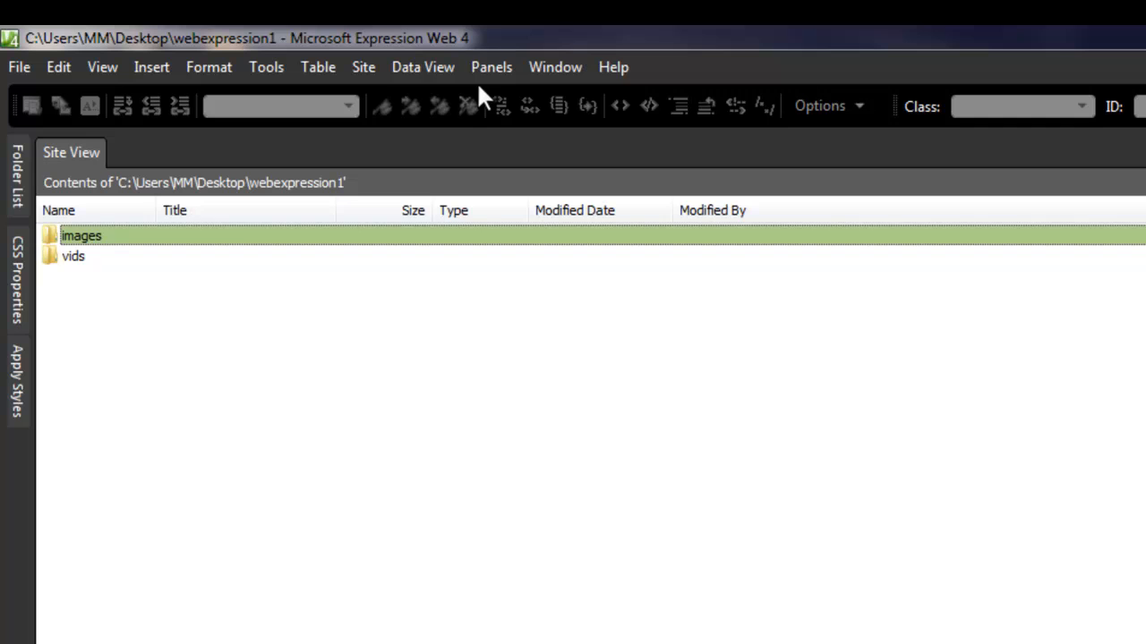
{"action": "left_click", "coordinate": [491, 67]}
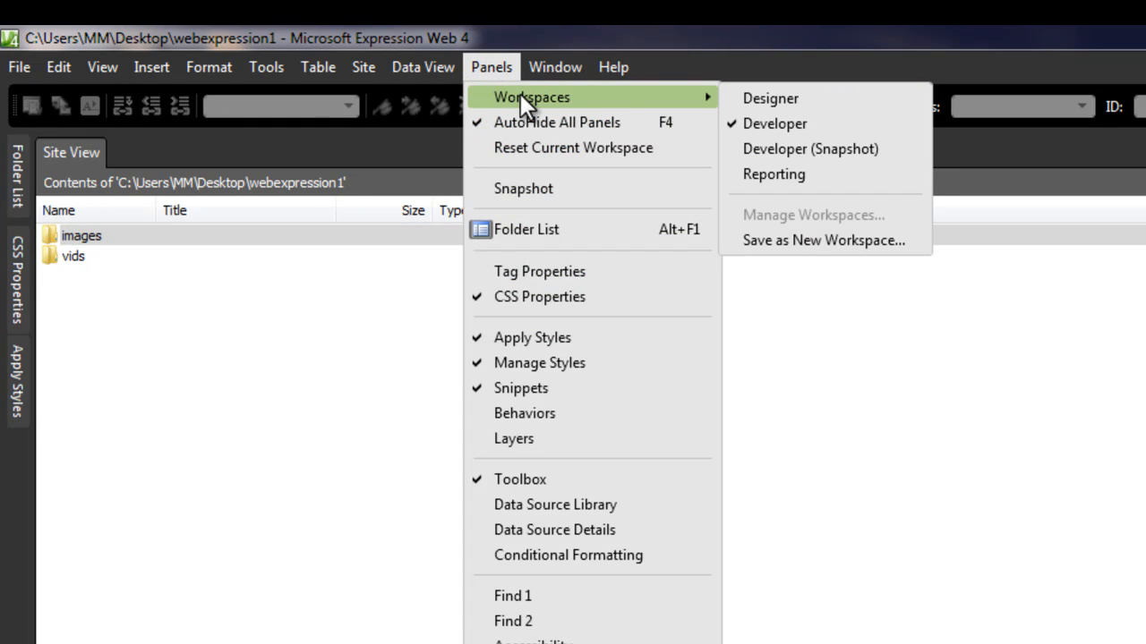
{"action": "mouse_move", "coordinate": [772, 123]}
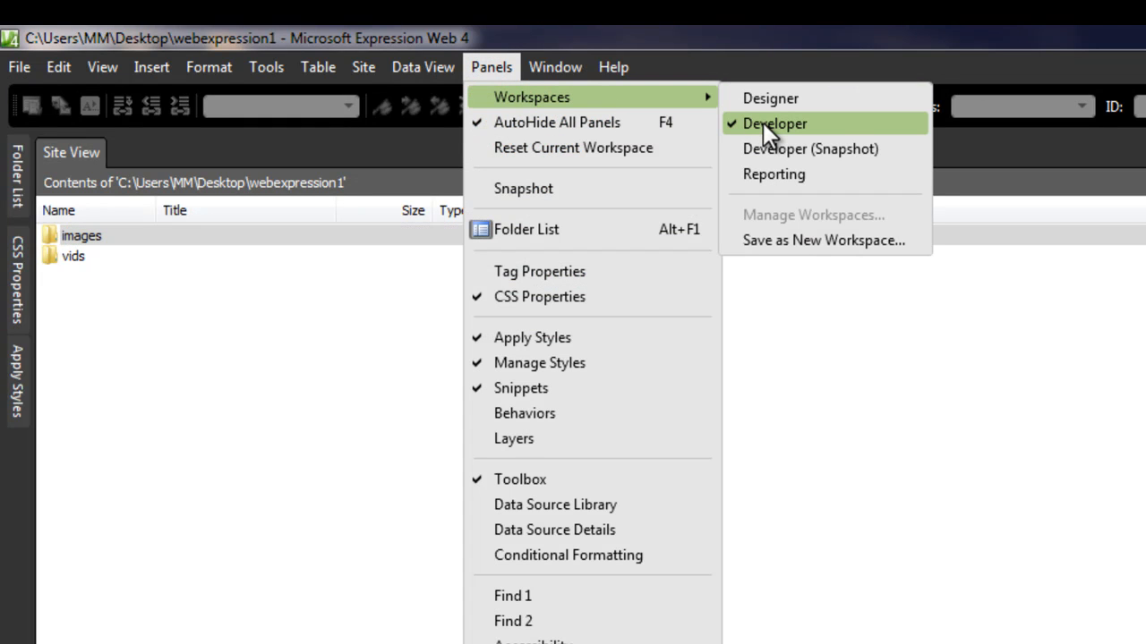
{"action": "mouse_move", "coordinate": [542, 122]}
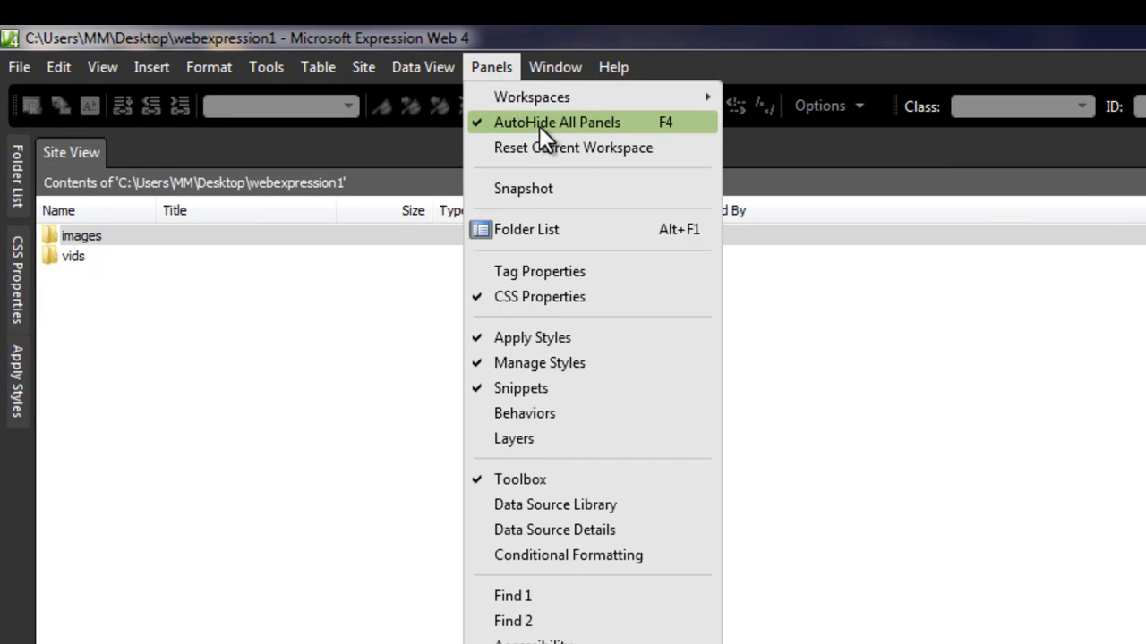
{"action": "mouse_move", "coordinate": [598, 139]}
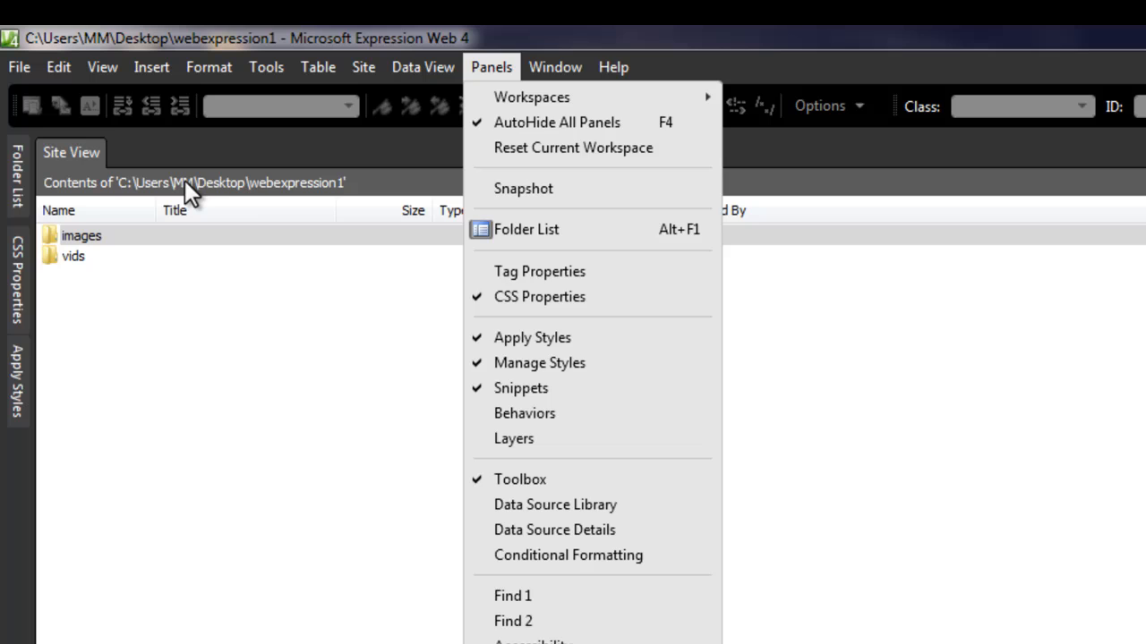
- Create a new HTML page in the site and rename default.html to index.html
{"action": "right_click", "coordinate": [90, 235]}
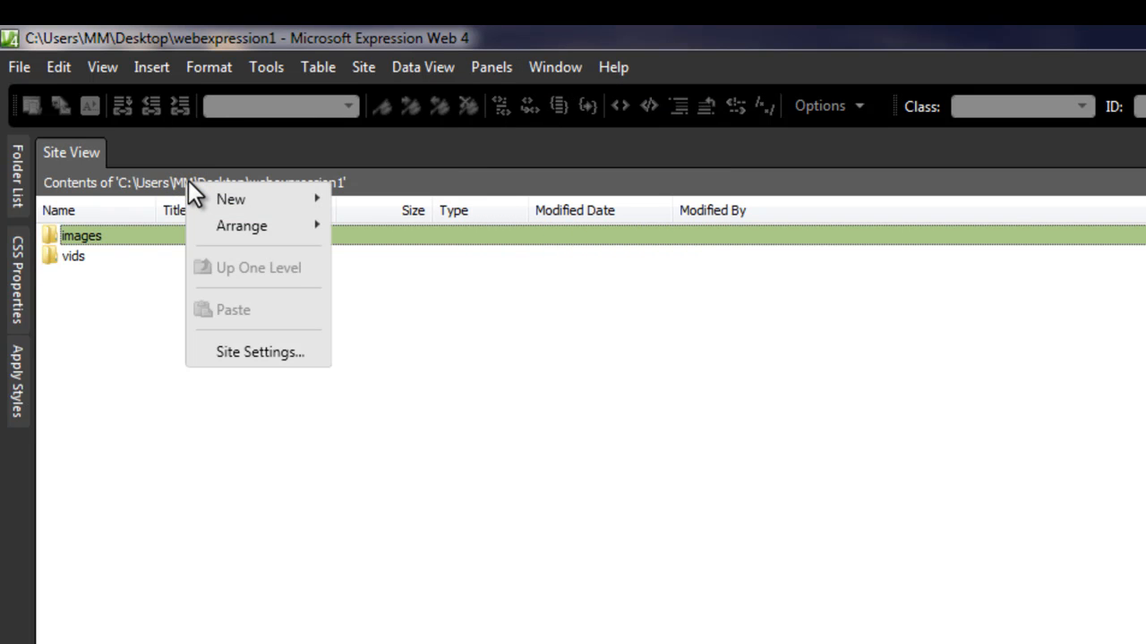
{"action": "mouse_move", "coordinate": [170, 201]}
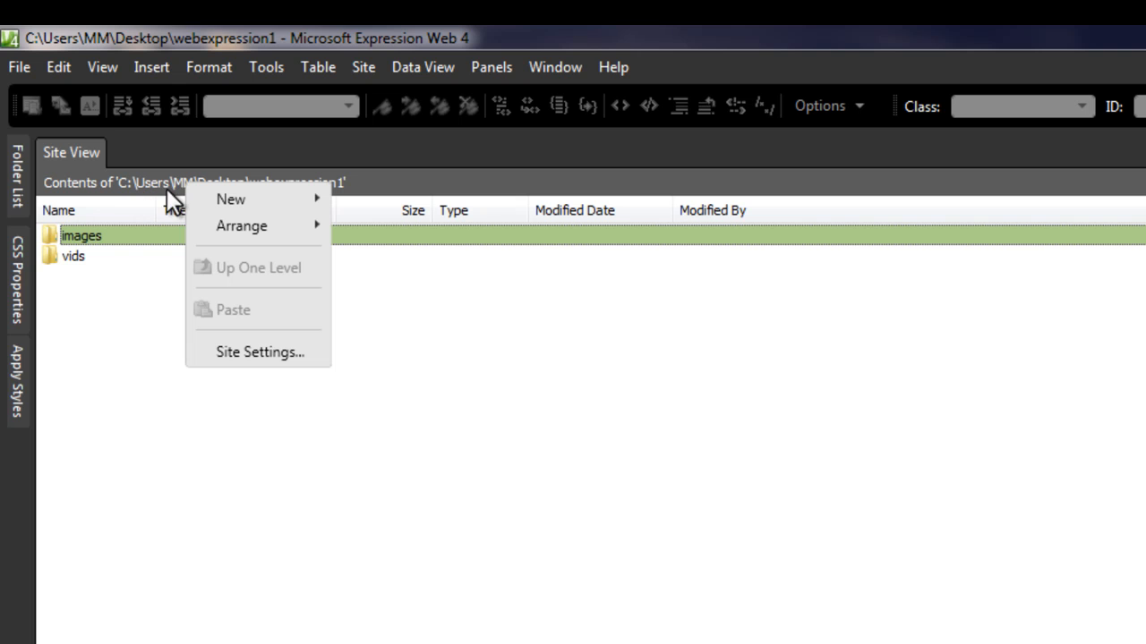
{"action": "mouse_move", "coordinate": [231, 198]}
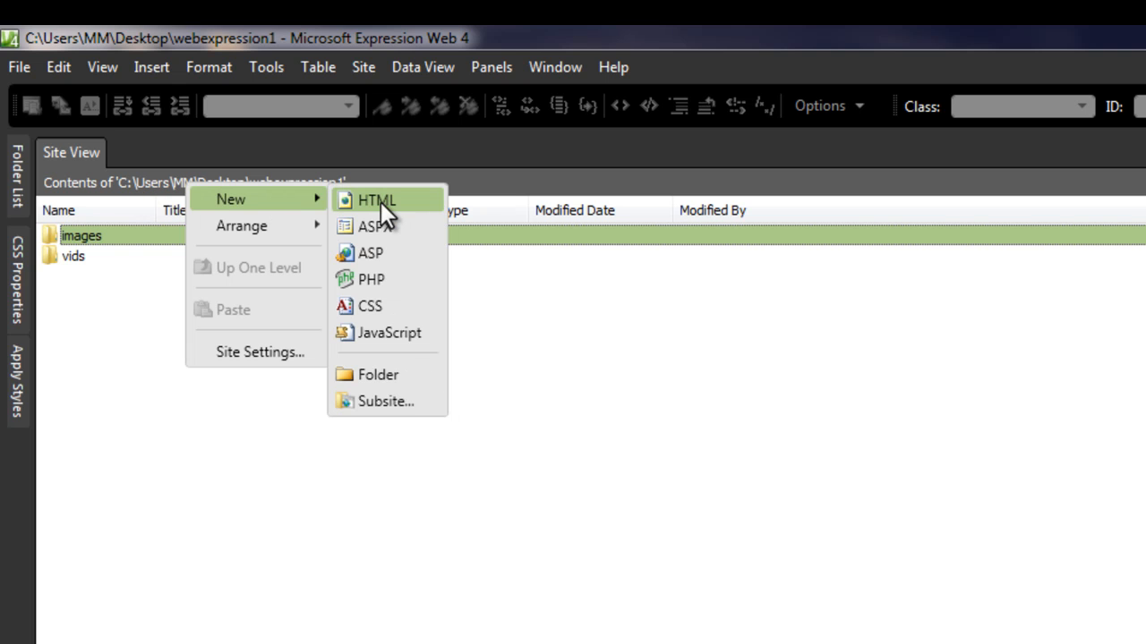
{"action": "left_click", "coordinate": [377, 199]}
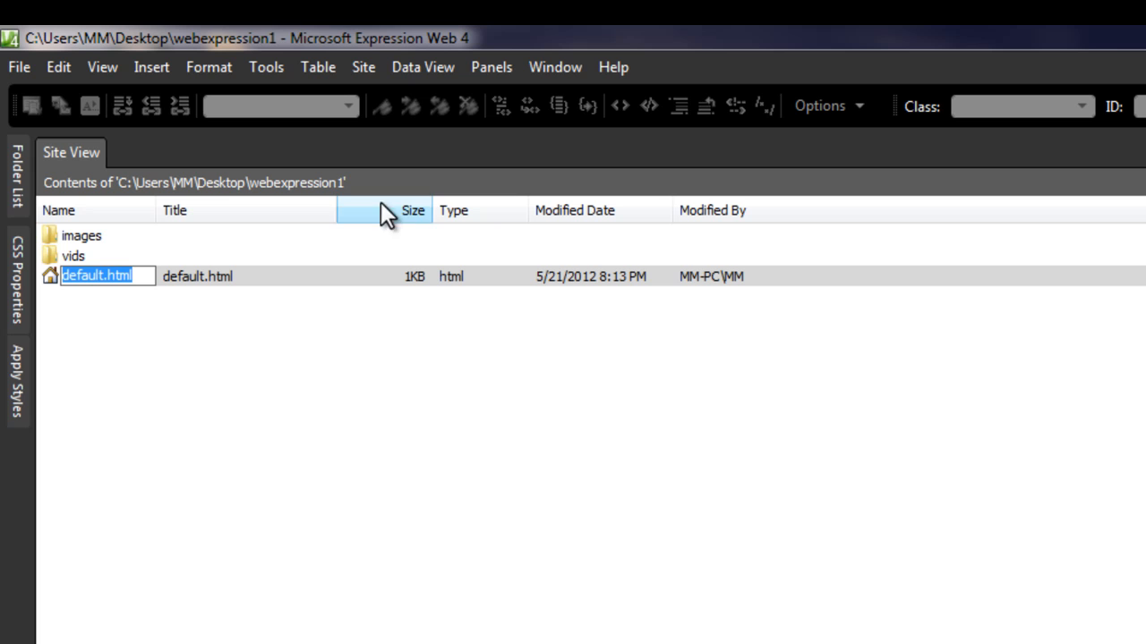
{"action": "mouse_move", "coordinate": [63, 312]}
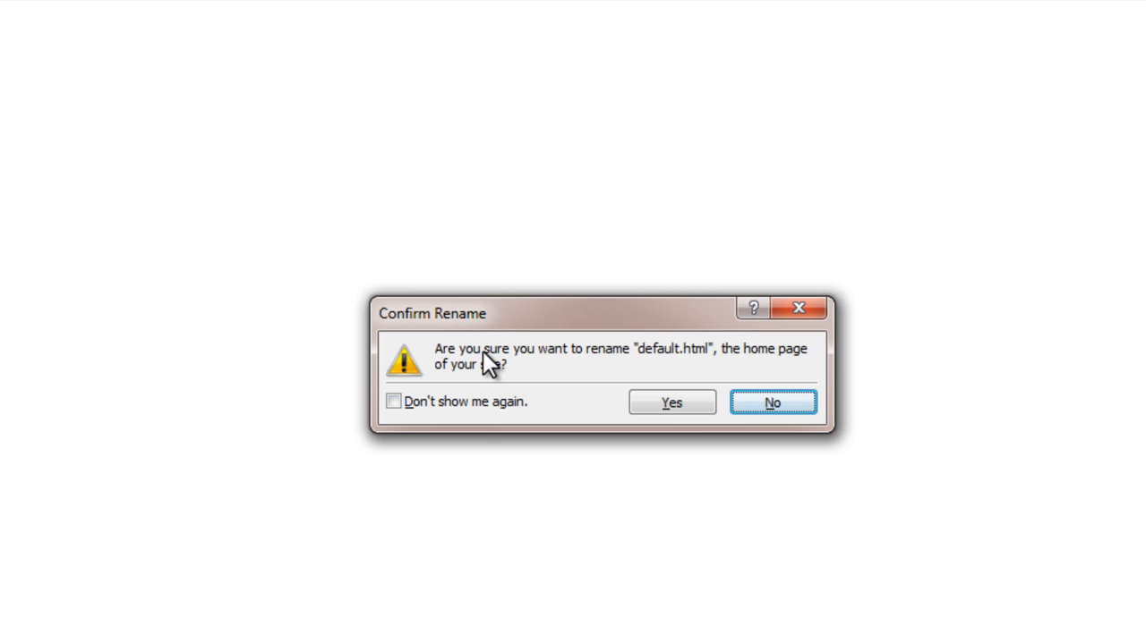
{"action": "mouse_move", "coordinate": [540, 374]}
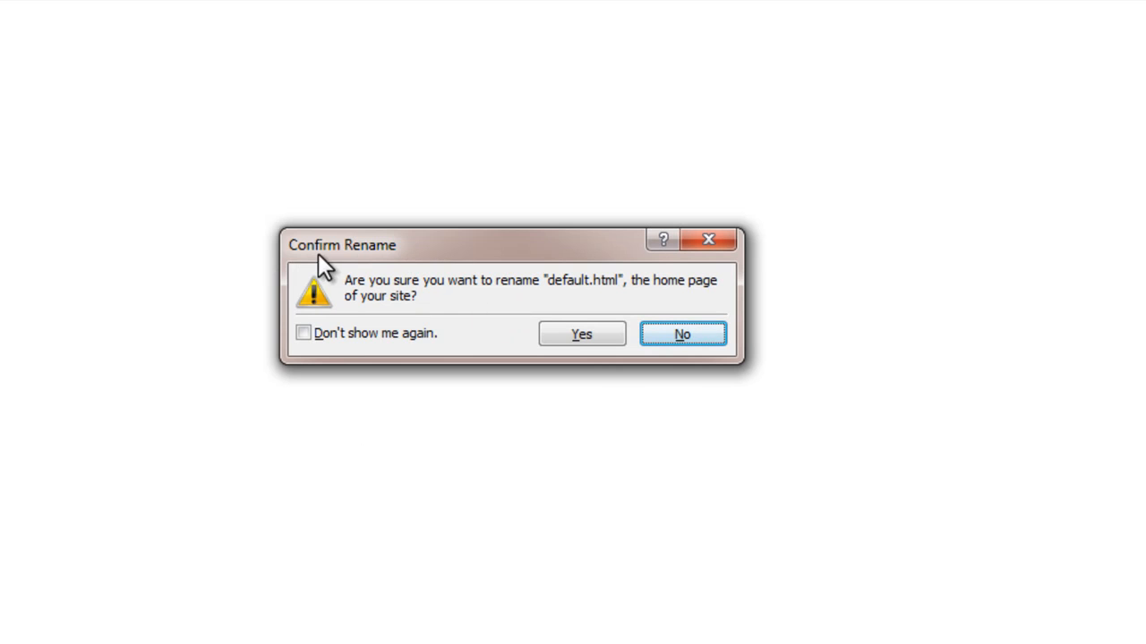
{"action": "mouse_move", "coordinate": [418, 304]}
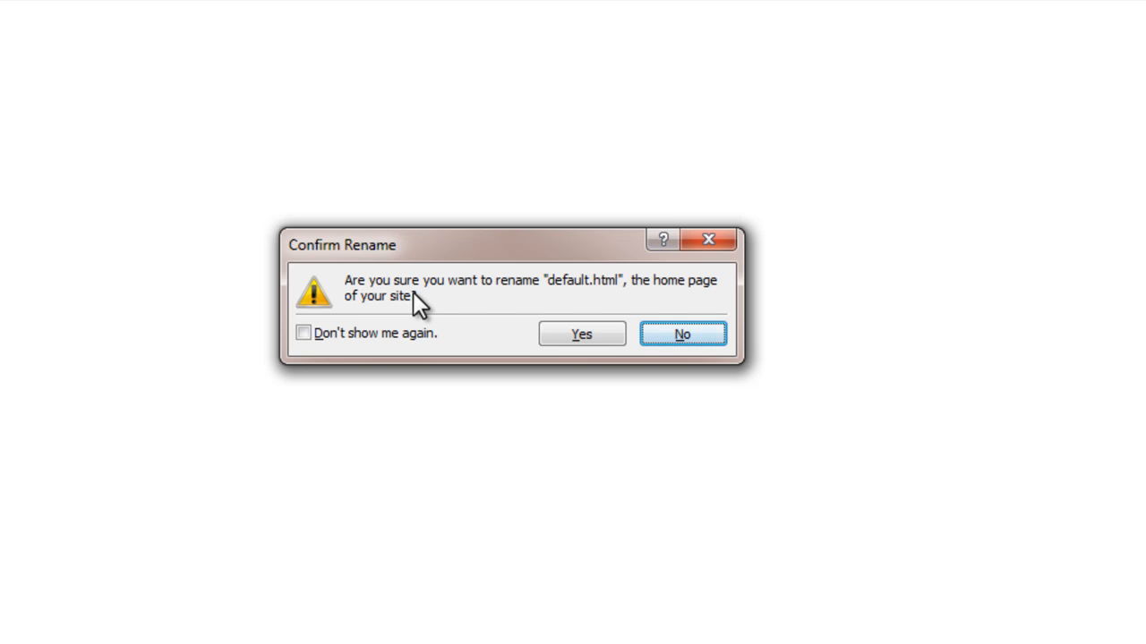
{"action": "mouse_move", "coordinate": [673, 294]}
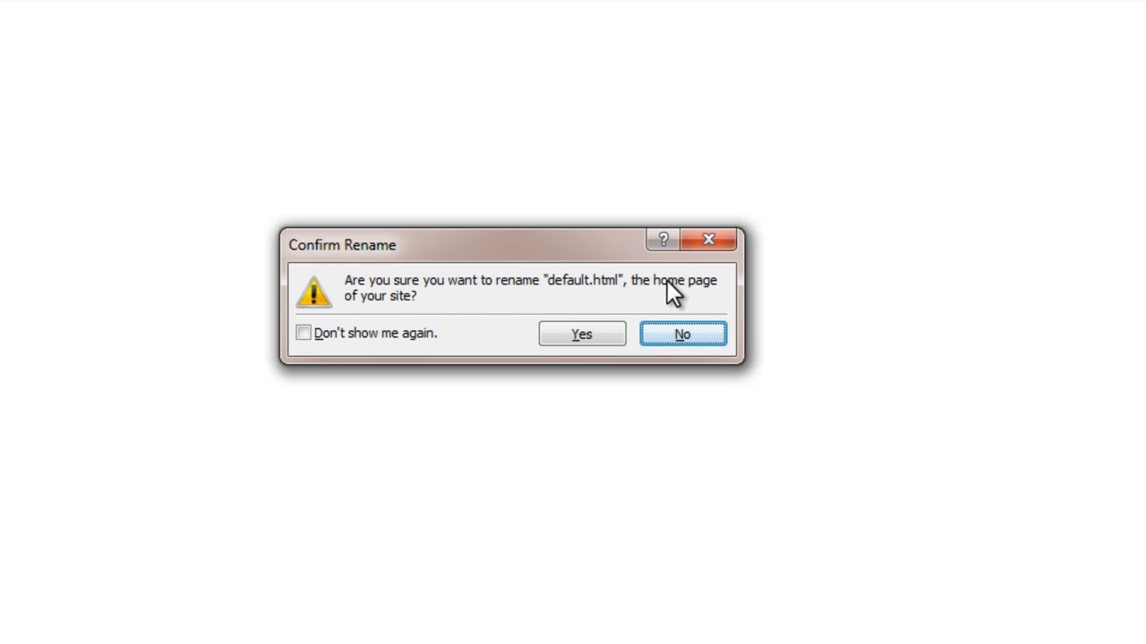
{"action": "mouse_move", "coordinate": [637, 302]}
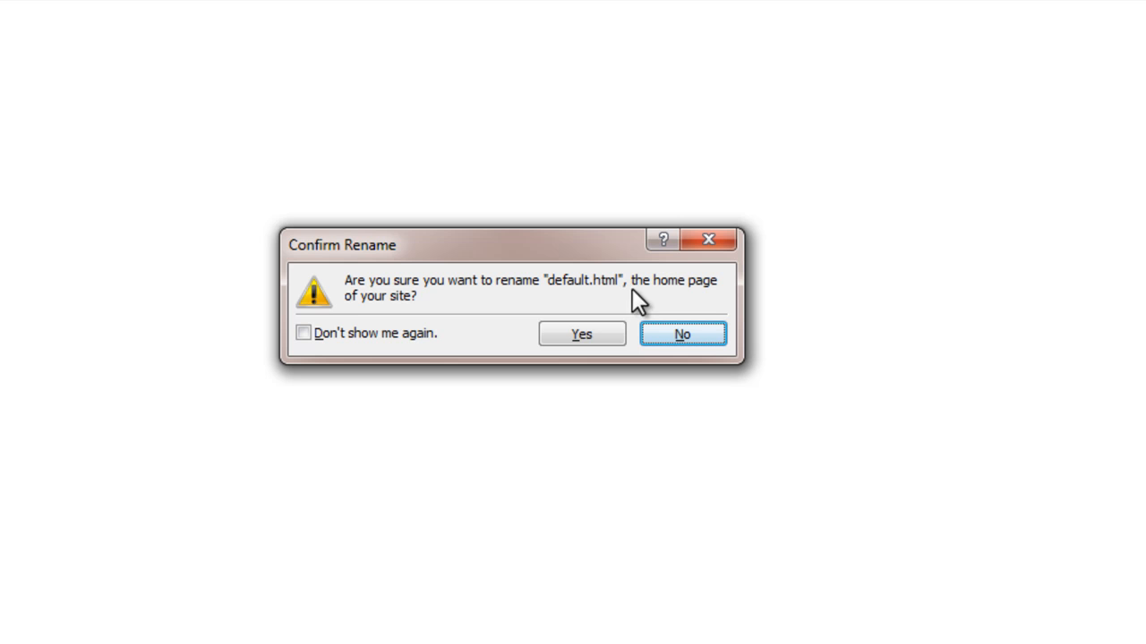
{"action": "mouse_move", "coordinate": [581, 304]}
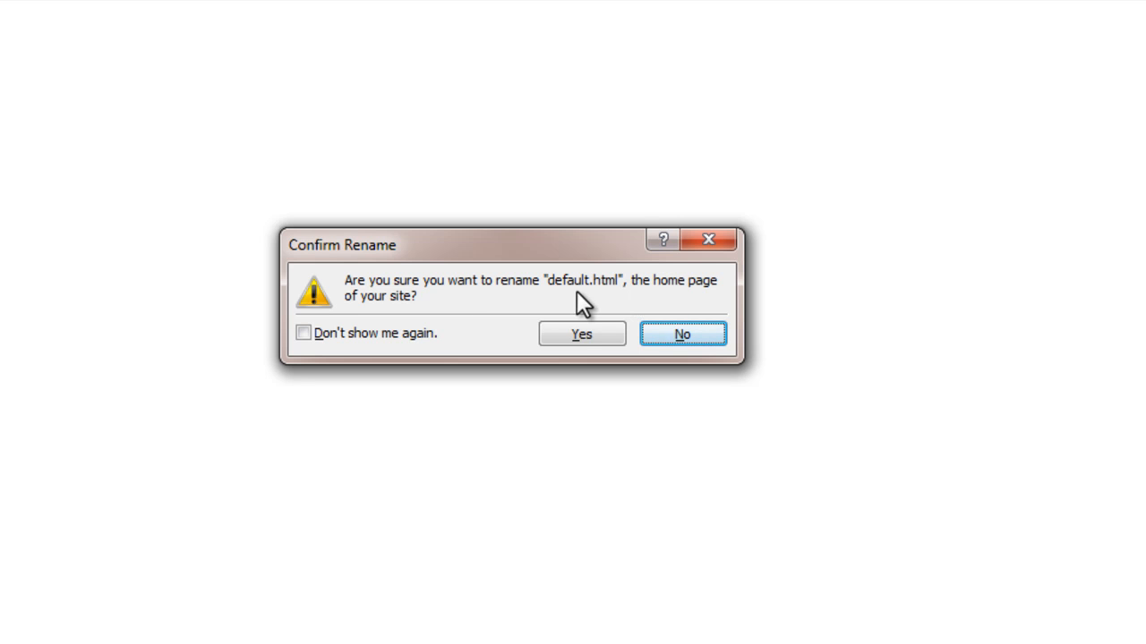
{"action": "left_click", "coordinate": [581, 334]}
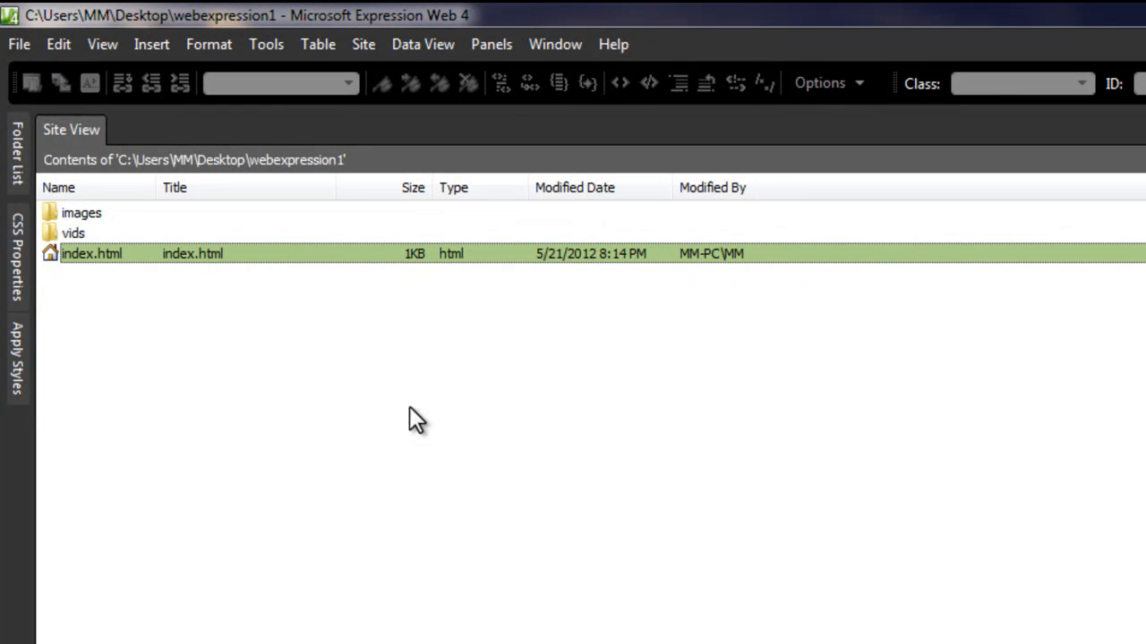
- Edit index.html with code and design preview shown together
{"action": "double_click", "coordinate": [91, 254]}
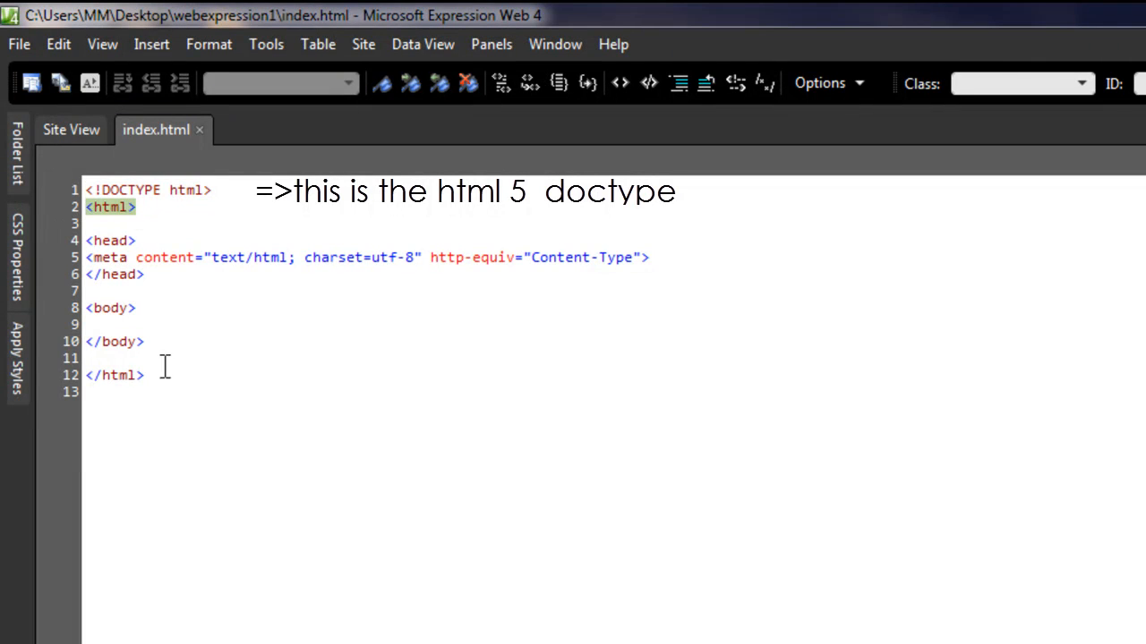
{"action": "left_click", "coordinate": [135, 240]}
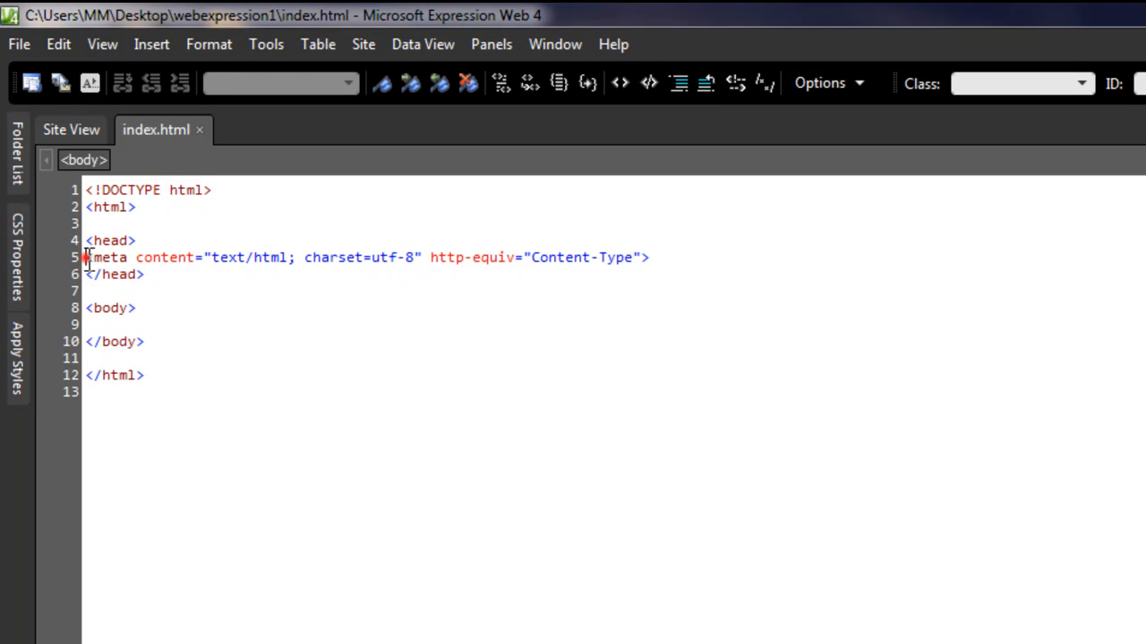
{"action": "left_click", "coordinate": [289, 298]}
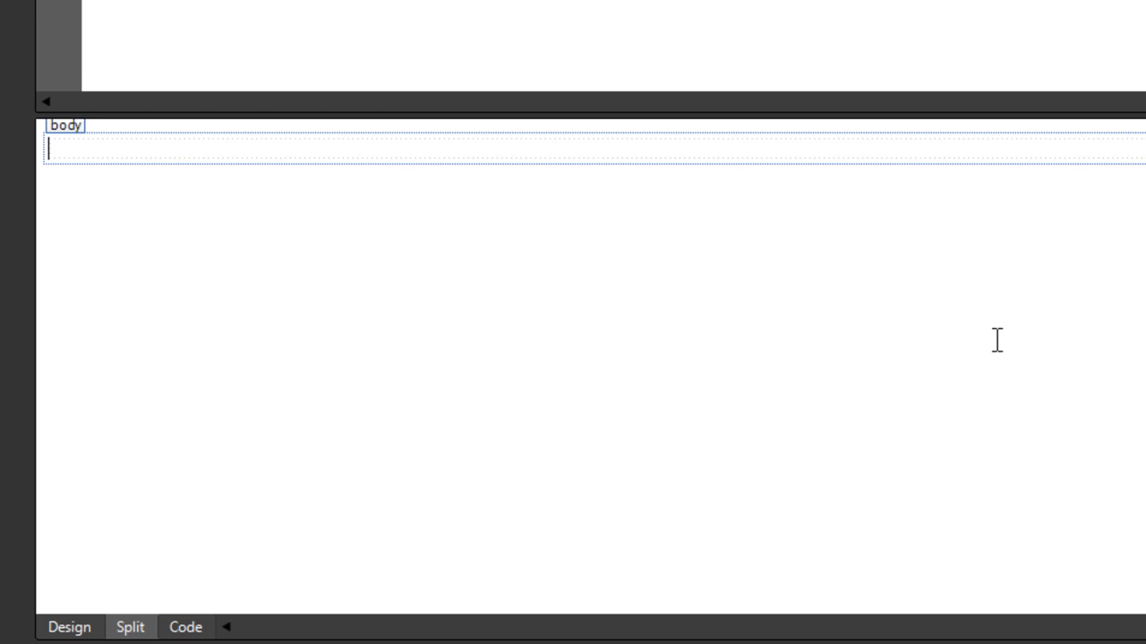
- Place the insertion point in the empty page body for the inline frame
{"action": "left_click", "coordinate": [185, 626]}
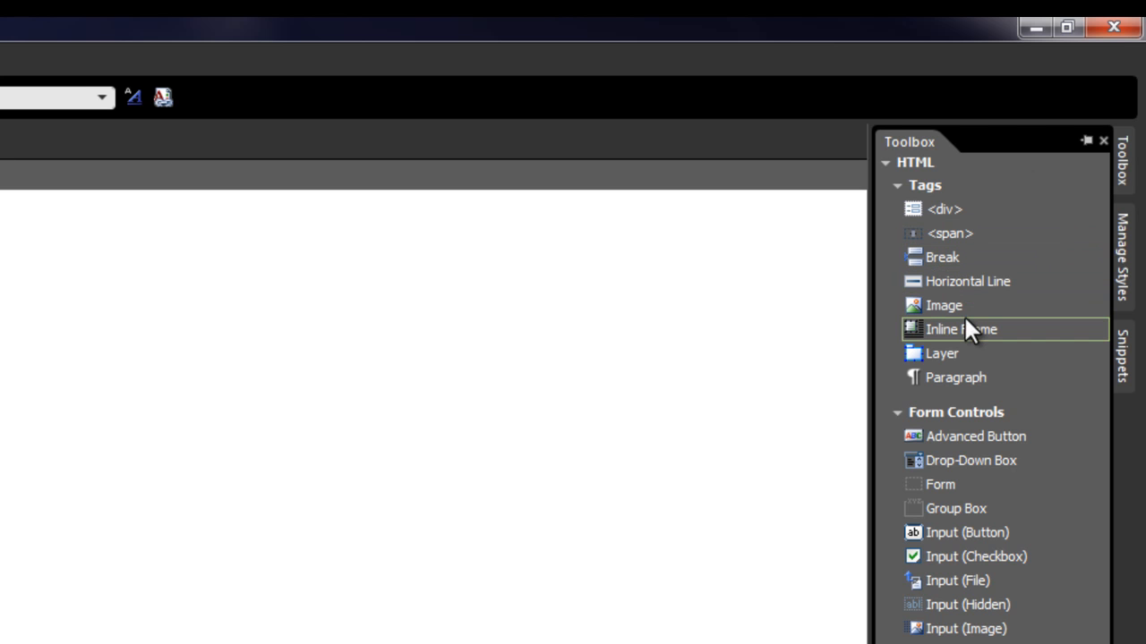
{"action": "mouse_move", "coordinate": [974, 333]}
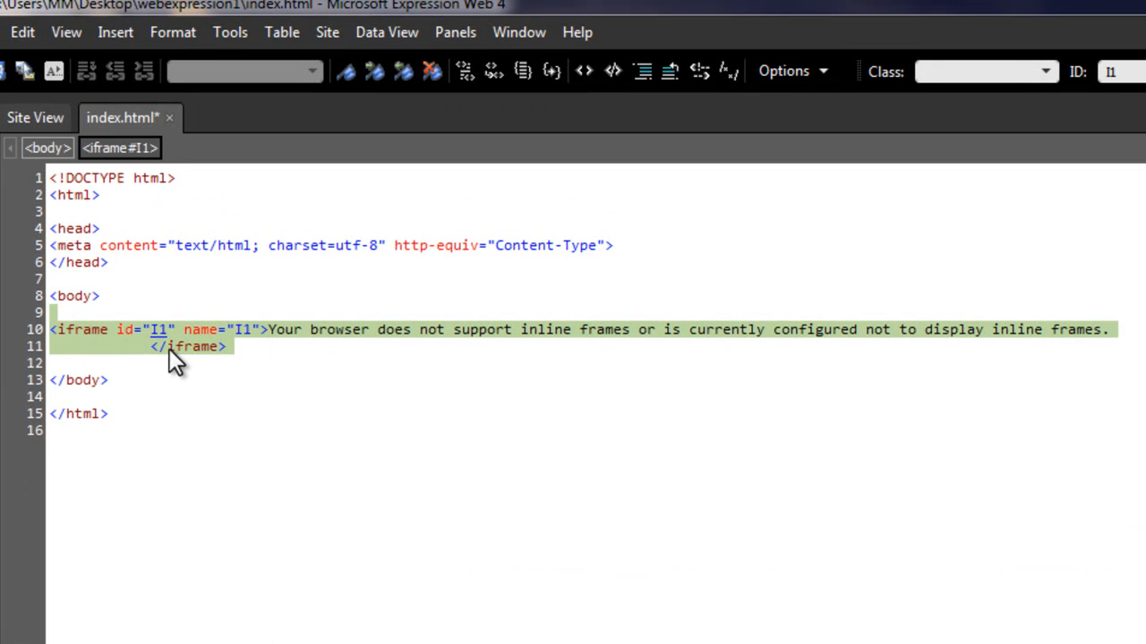
{"action": "mouse_move", "coordinate": [18, 269]}
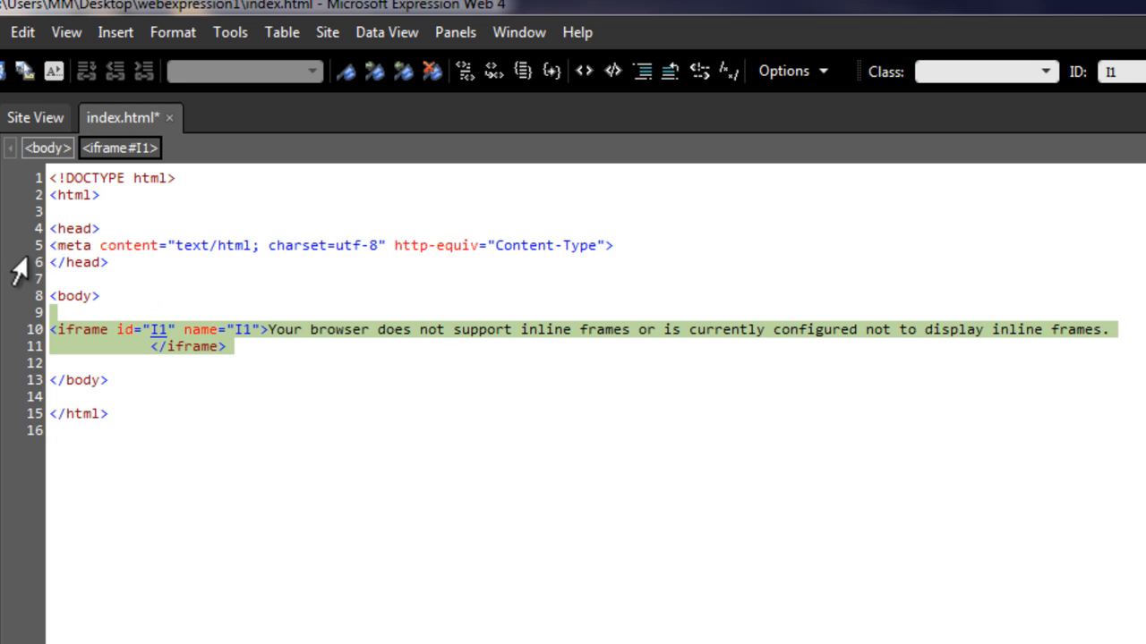
{"action": "mouse_move", "coordinate": [29, 248]}
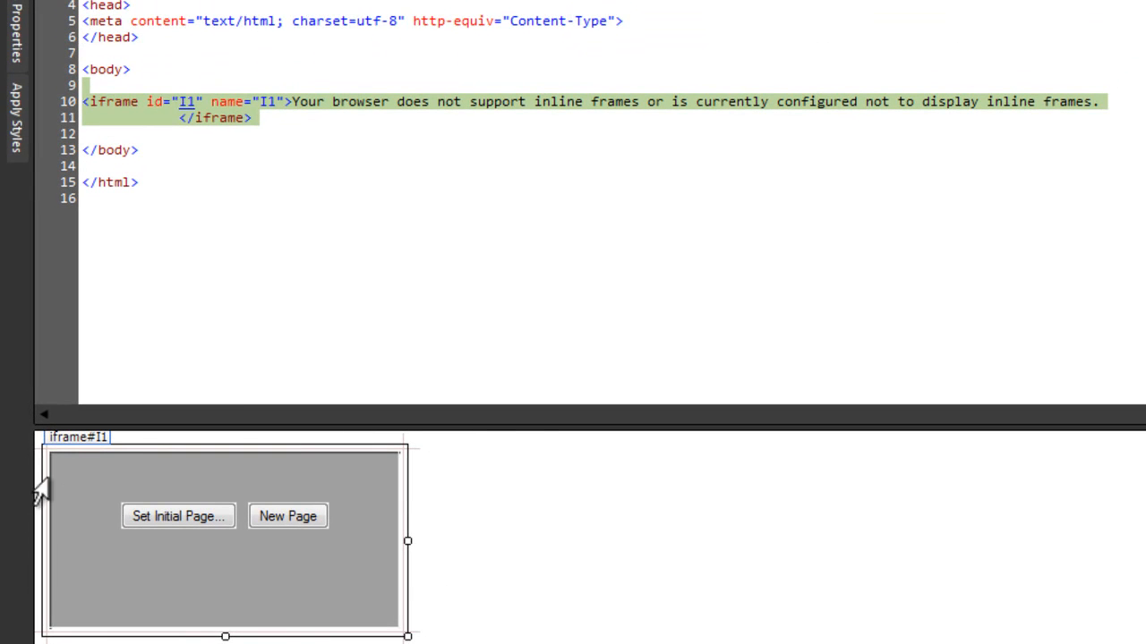
{"action": "mouse_move", "coordinate": [97, 548]}
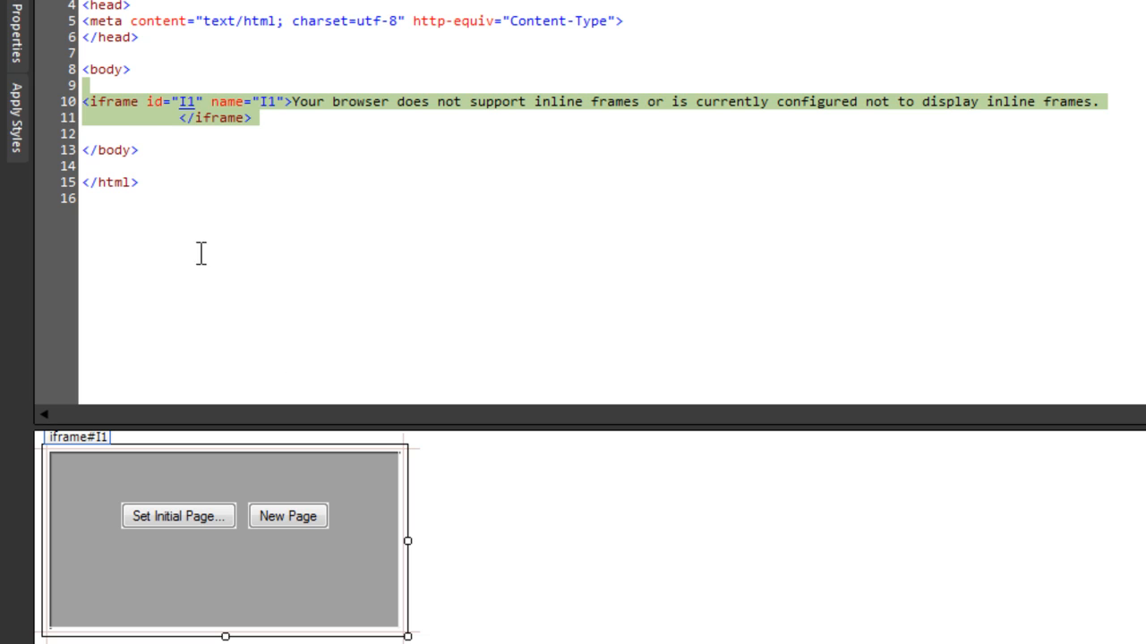
- Insert images/mohit30 before the inline frame with alternate text mohit
{"action": "left_click", "coordinate": [100, 80]}
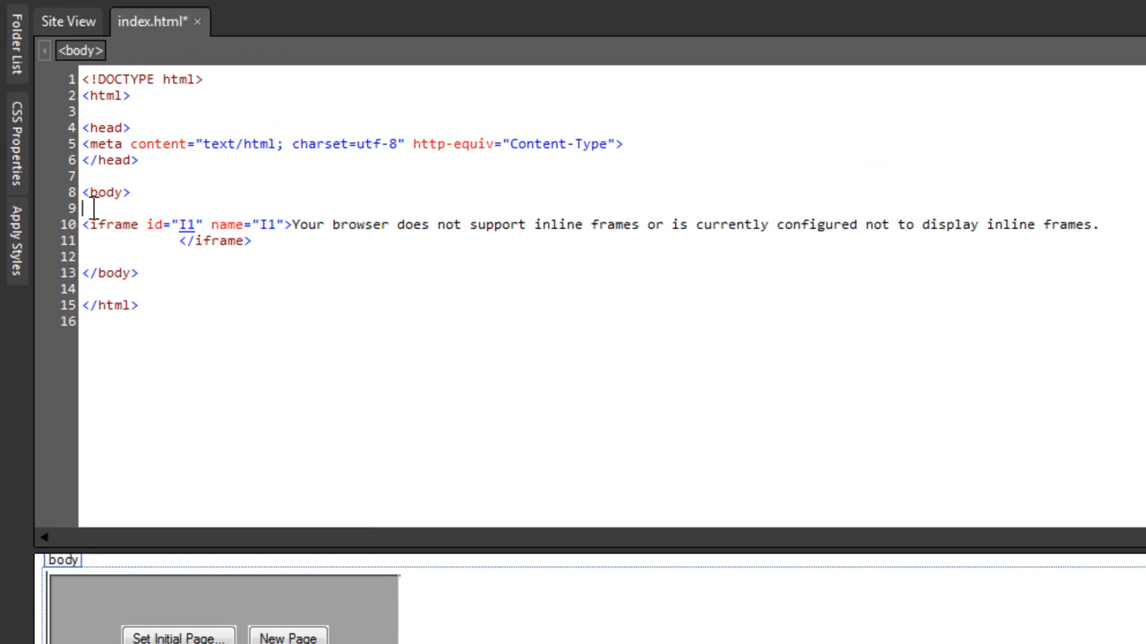
{"action": "left_click", "coordinate": [145, 34]}
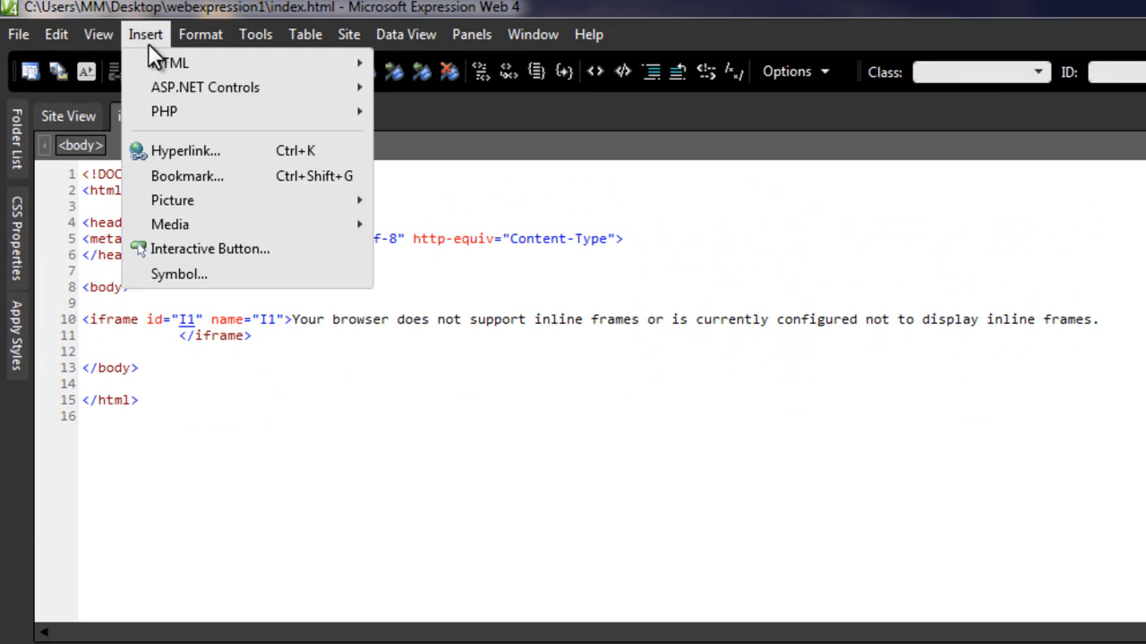
{"action": "mouse_move", "coordinate": [173, 199]}
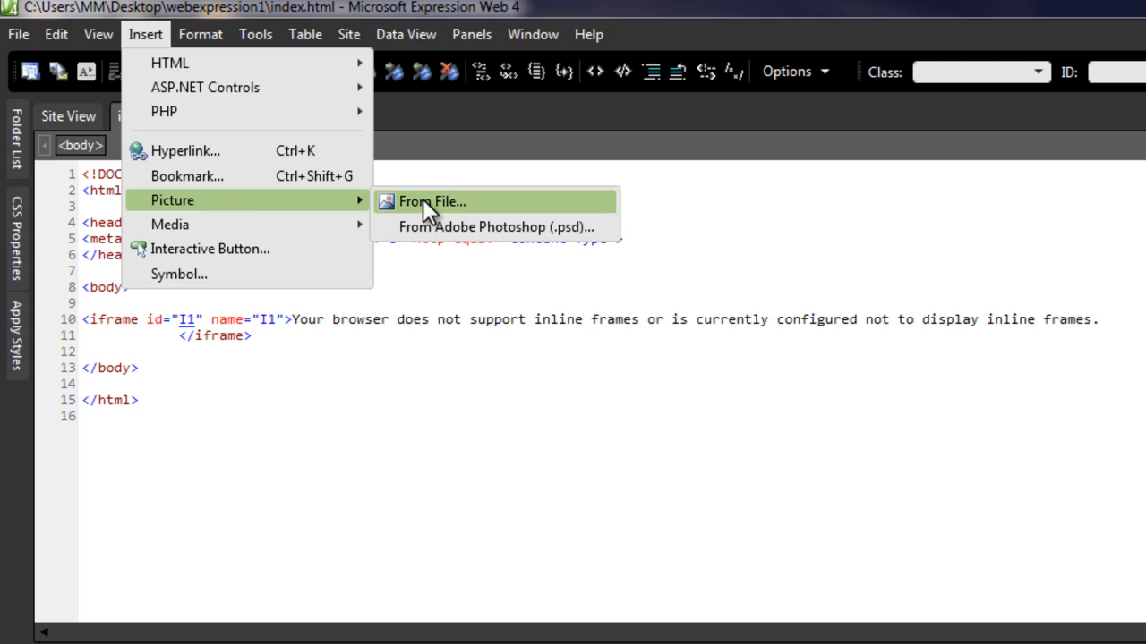
{"action": "left_click", "coordinate": [432, 201]}
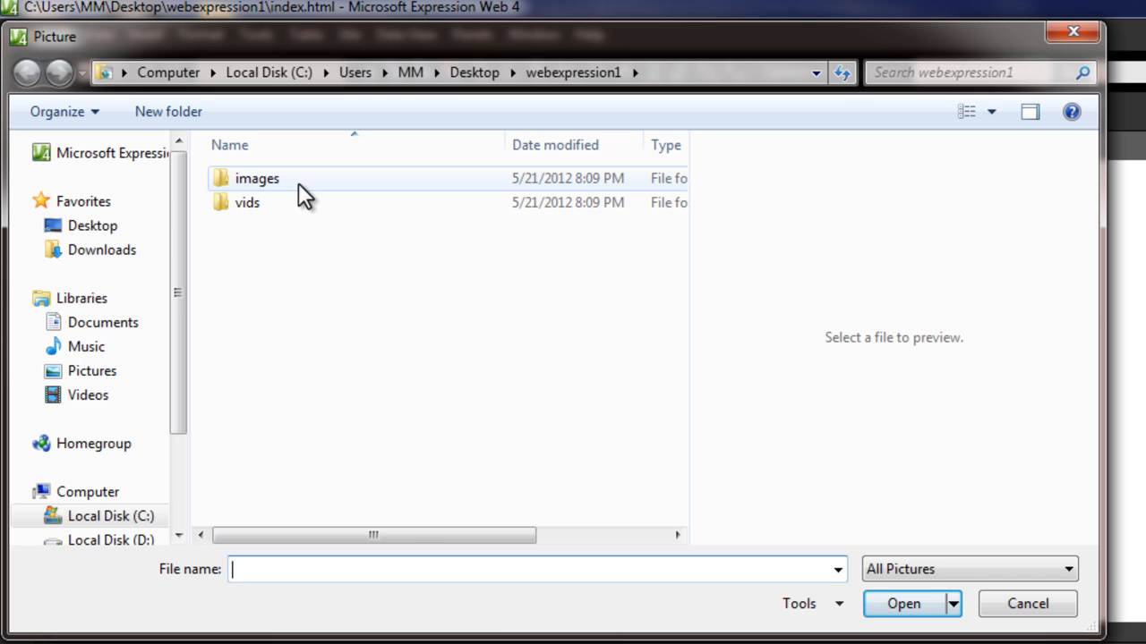
{"action": "double_click", "coordinate": [257, 178]}
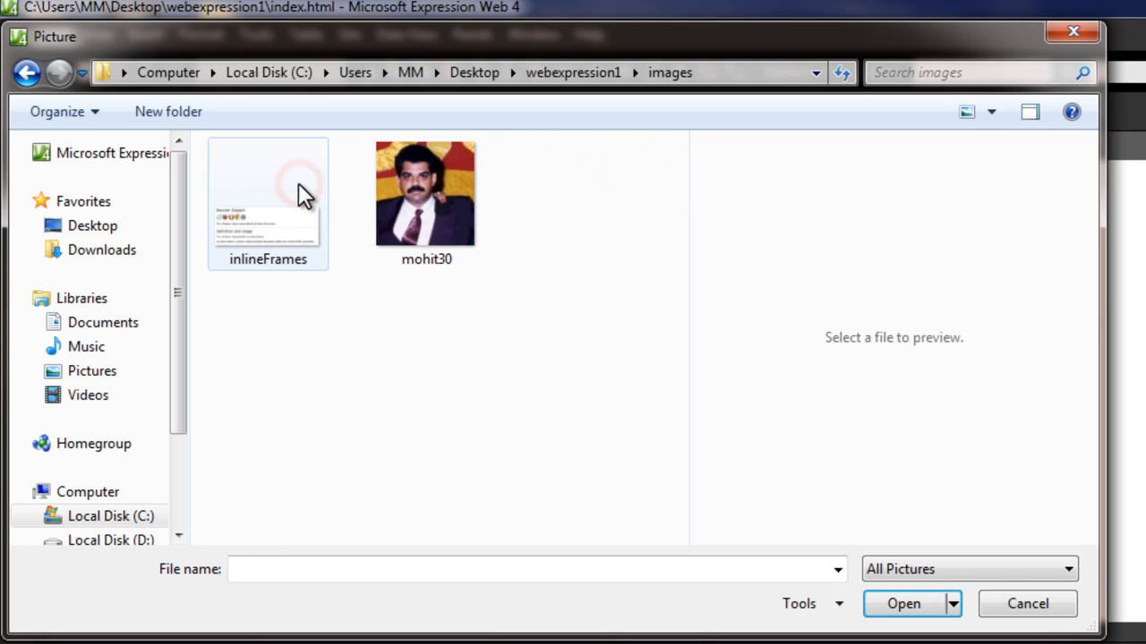
{"action": "left_click", "coordinate": [903, 603]}
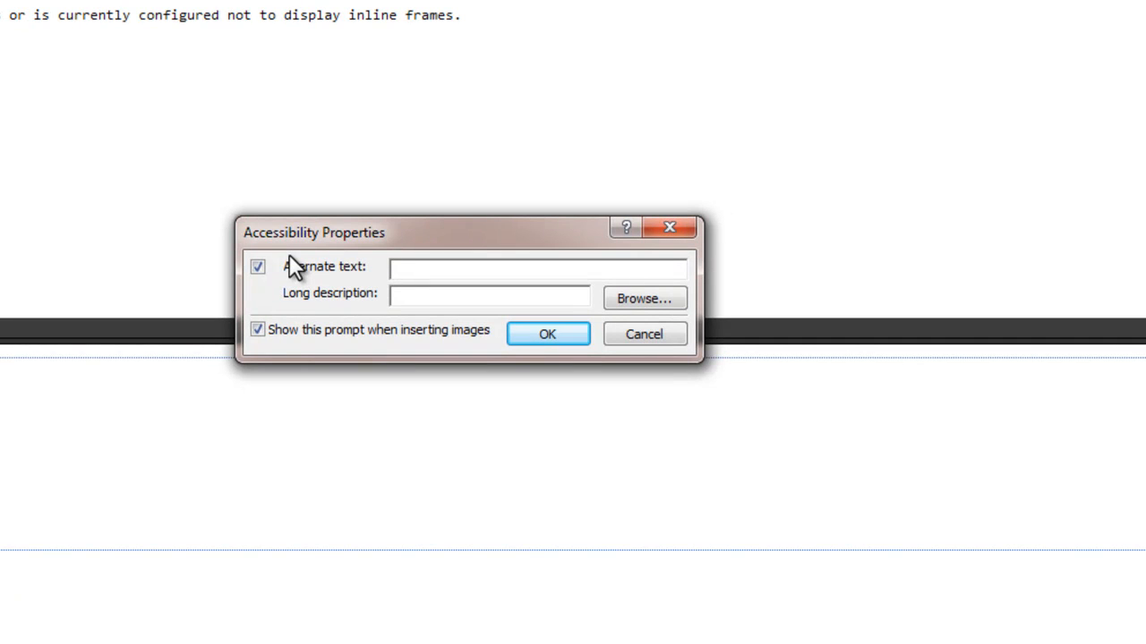
{"action": "type", "text": "mohit"}
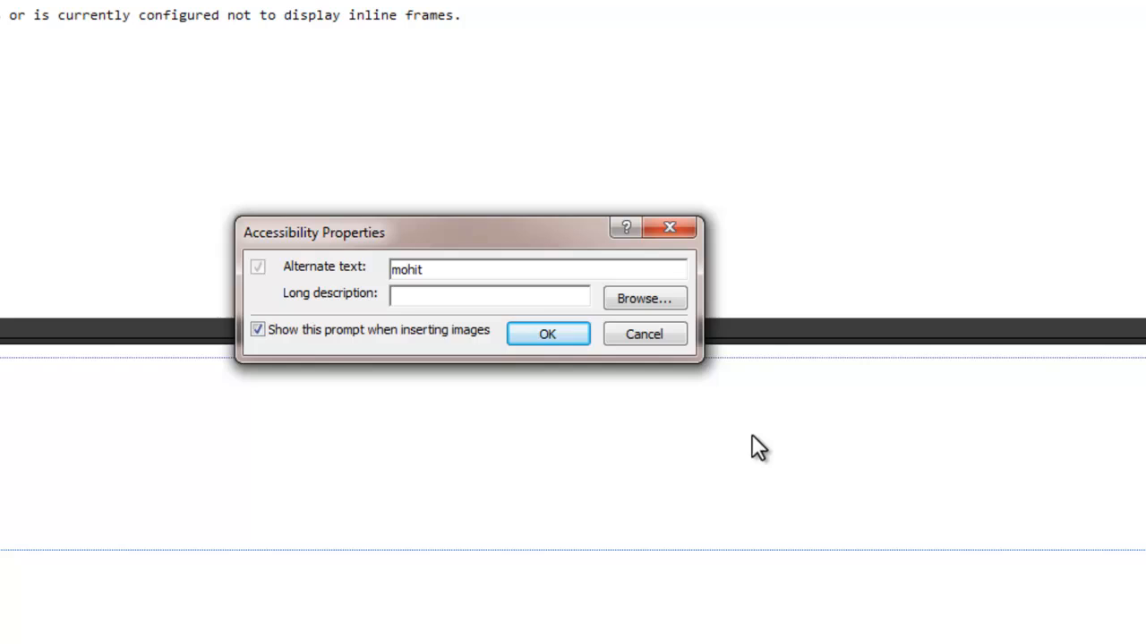
{"action": "left_click", "coordinate": [547, 333]}
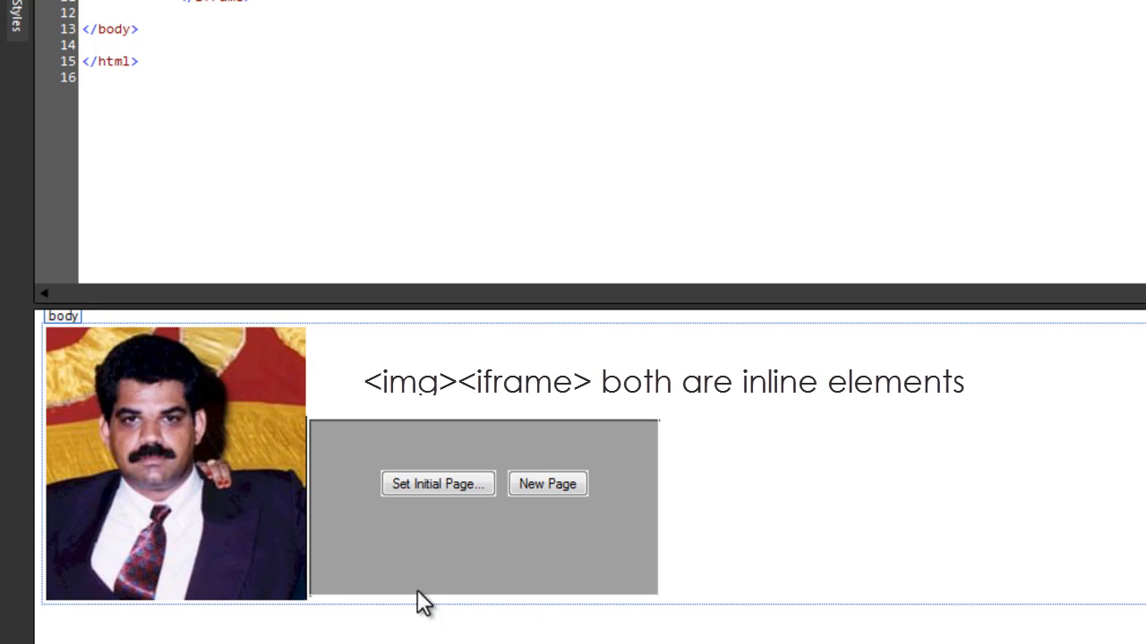
- Review the img tag for images/mohit30.jpg above the iframe in the code
{"action": "left_click", "coordinate": [175, 462]}
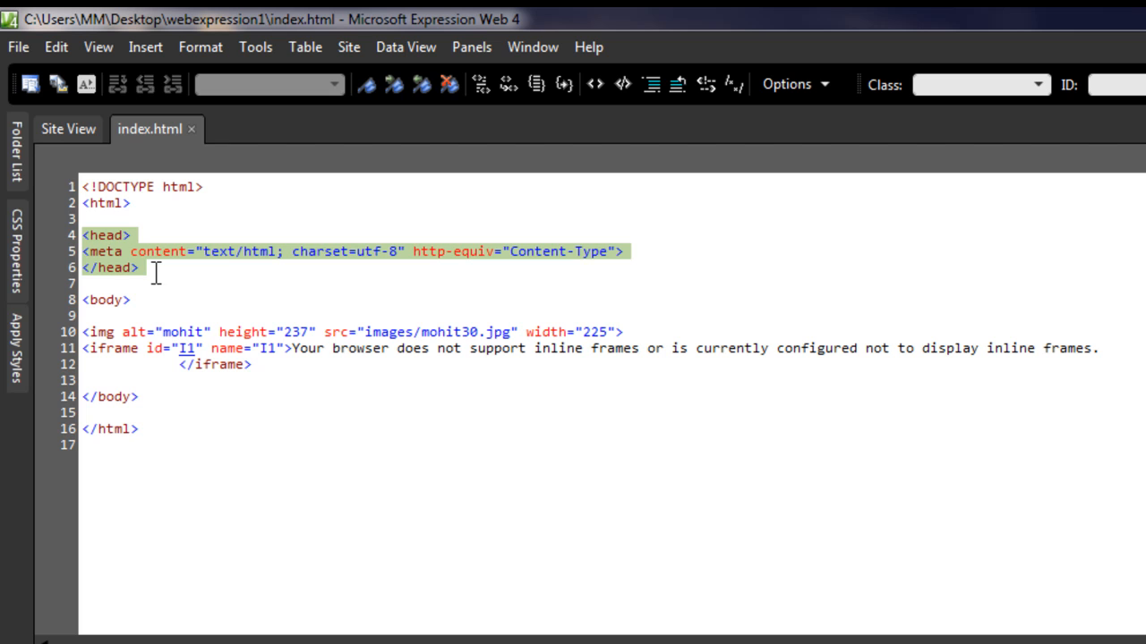
{"action": "mouse_move", "coordinate": [98, 251]}
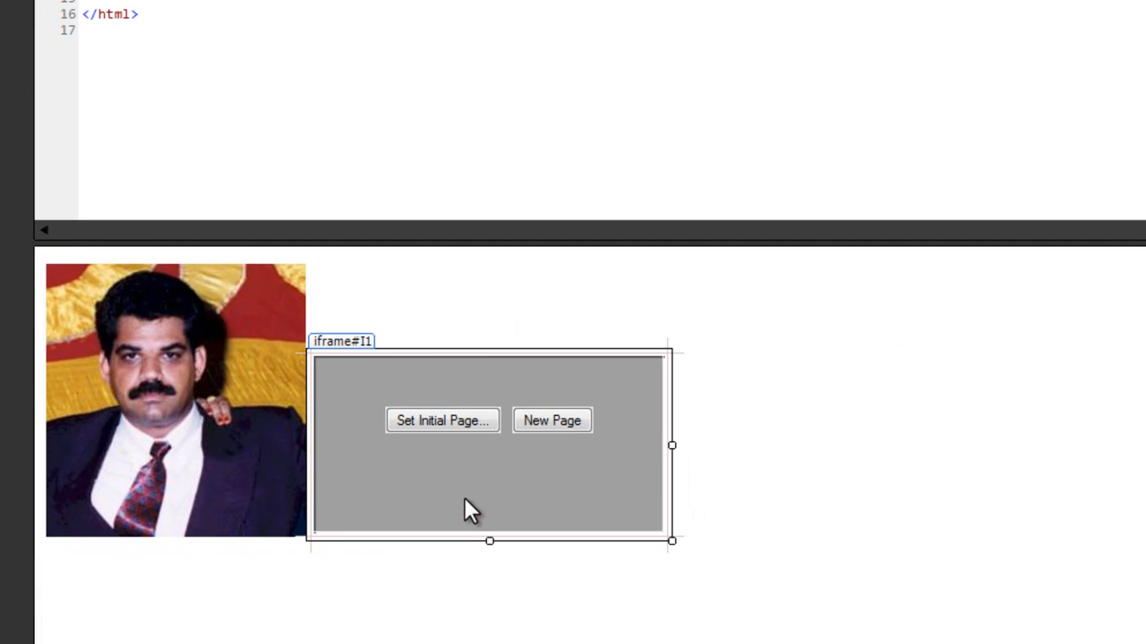
{"action": "mouse_move", "coordinate": [673, 446]}
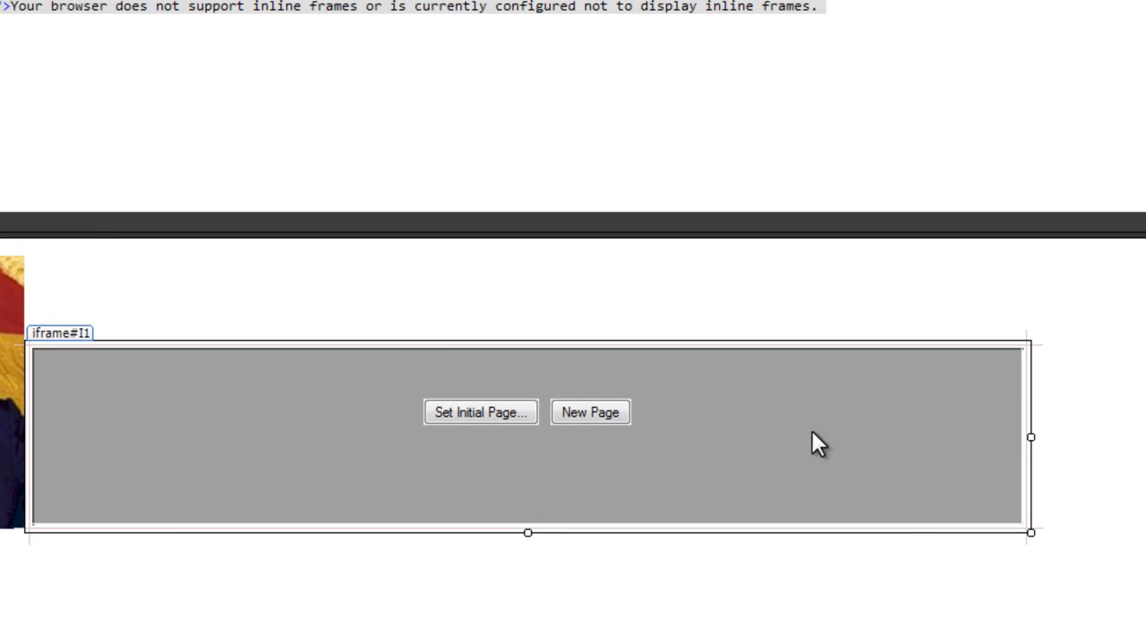
{"action": "mouse_move", "coordinate": [738, 470]}
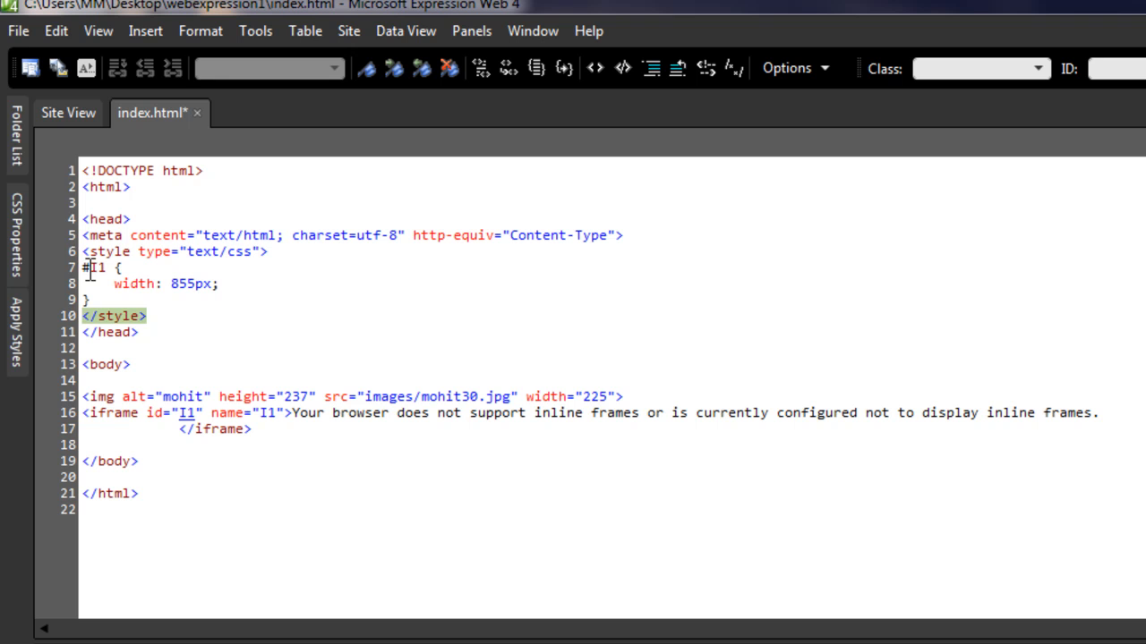
- Check the #I1 855px width rule and place the caret in the iframe code
{"action": "double_click", "coordinate": [94, 267]}
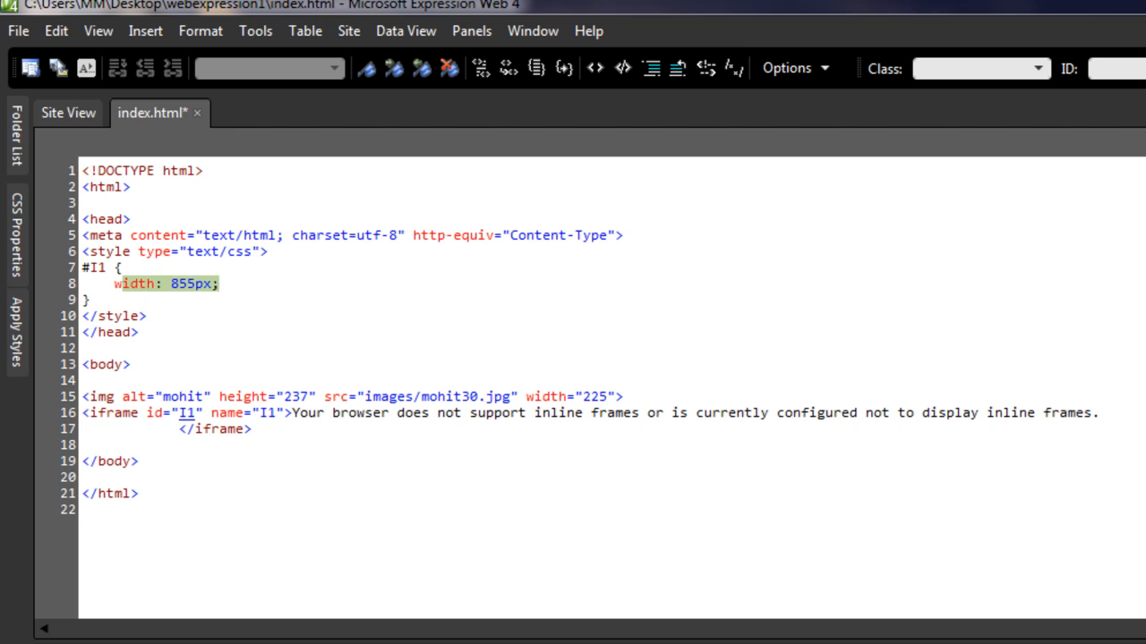
{"action": "left_click", "coordinate": [85, 412]}
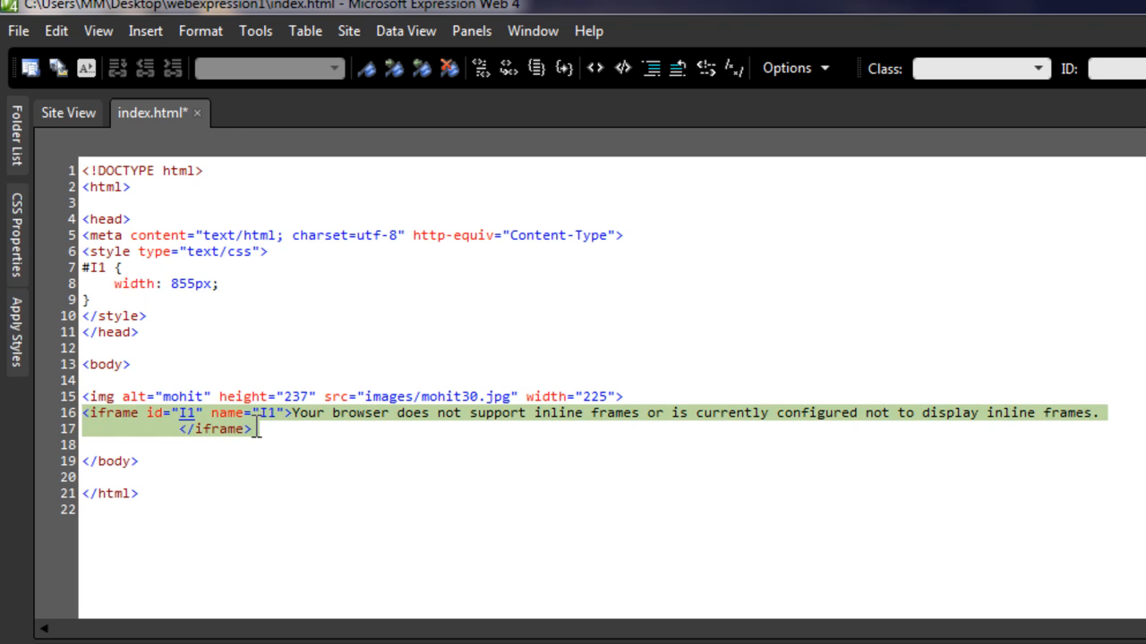
{"action": "left_click", "coordinate": [113, 412]}
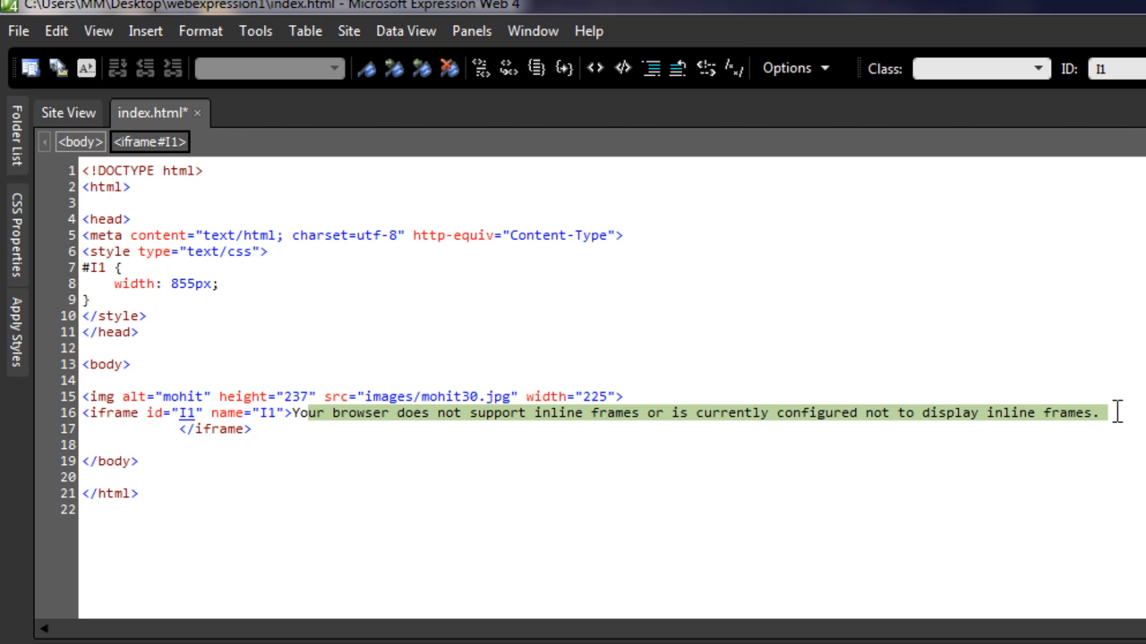
{"action": "mouse_move", "coordinate": [1060, 481]}
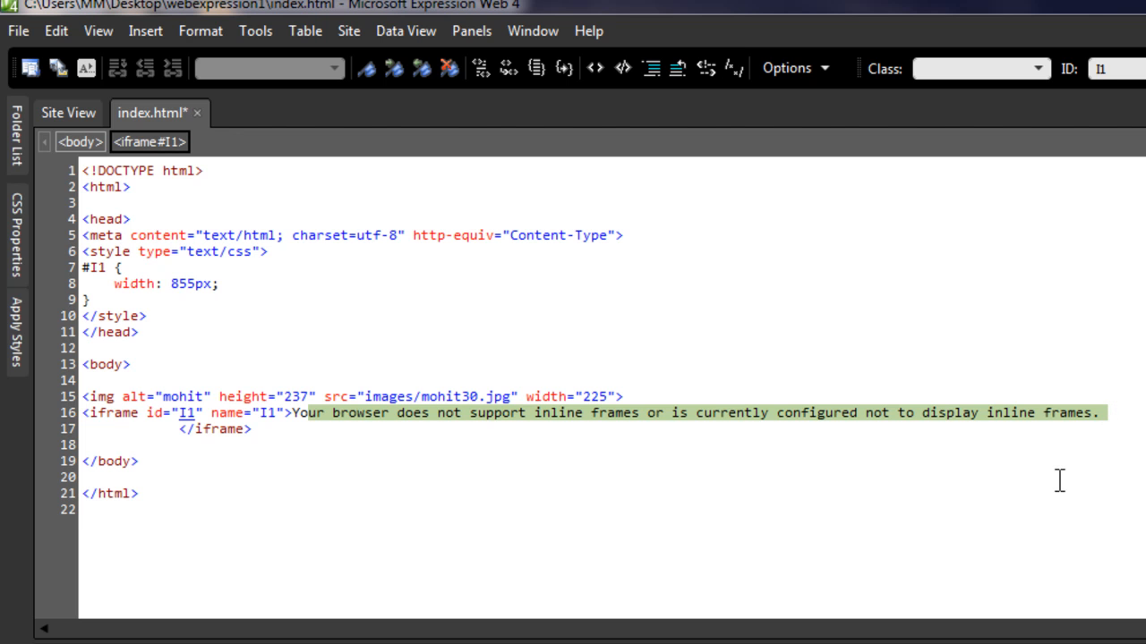
{"action": "mouse_move", "coordinate": [431, 456]}
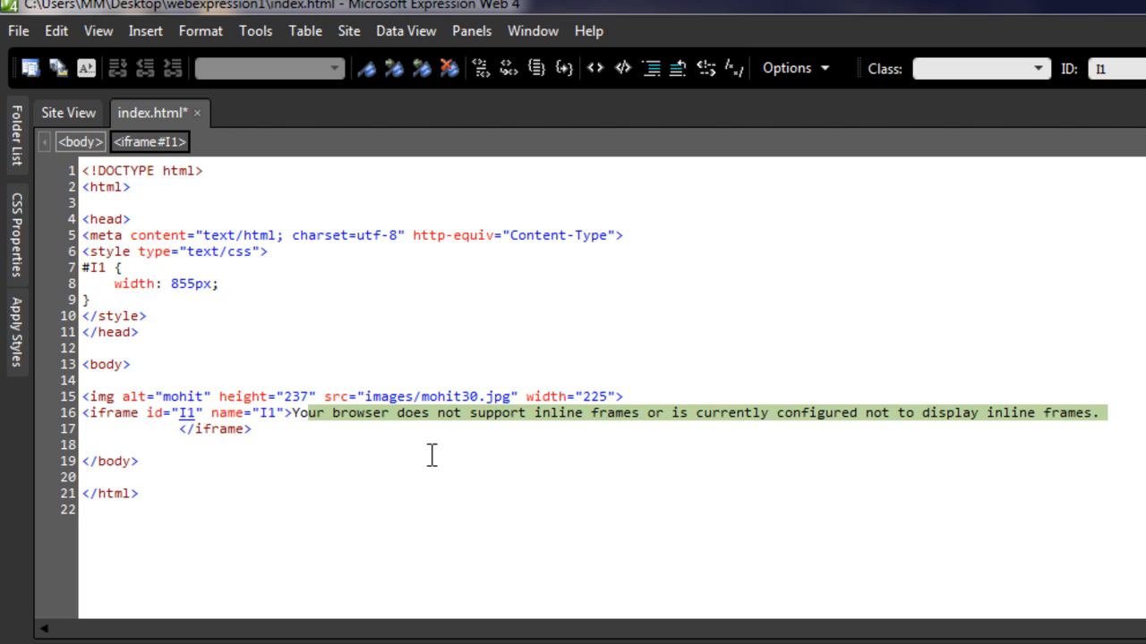
{"action": "mouse_move", "coordinate": [586, 425]}
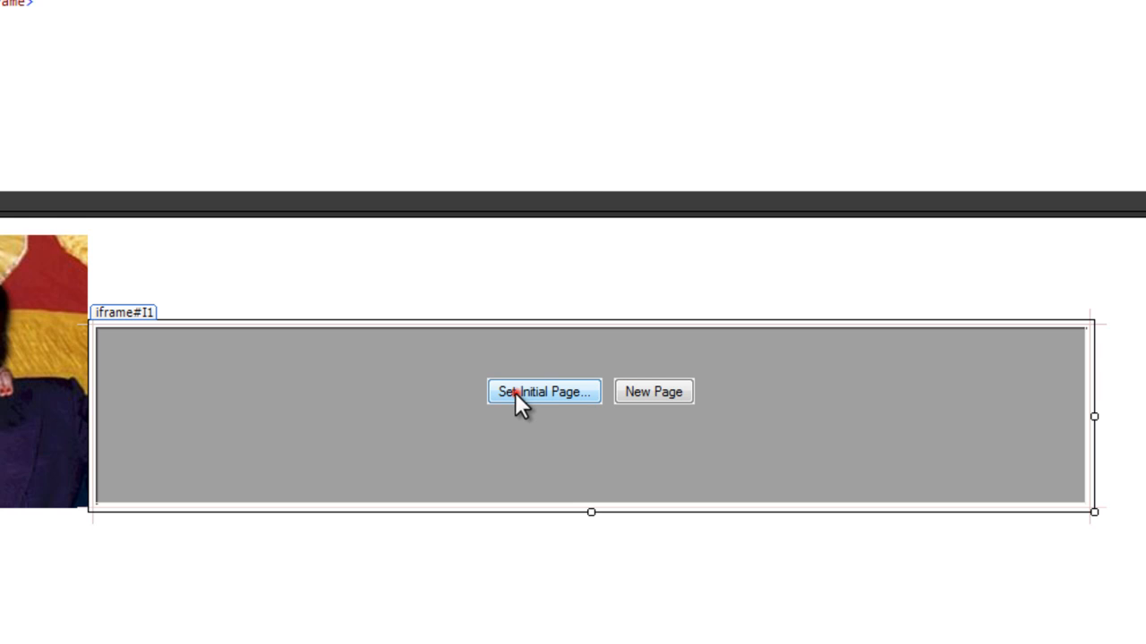
{"action": "left_click", "coordinate": [542, 391]}
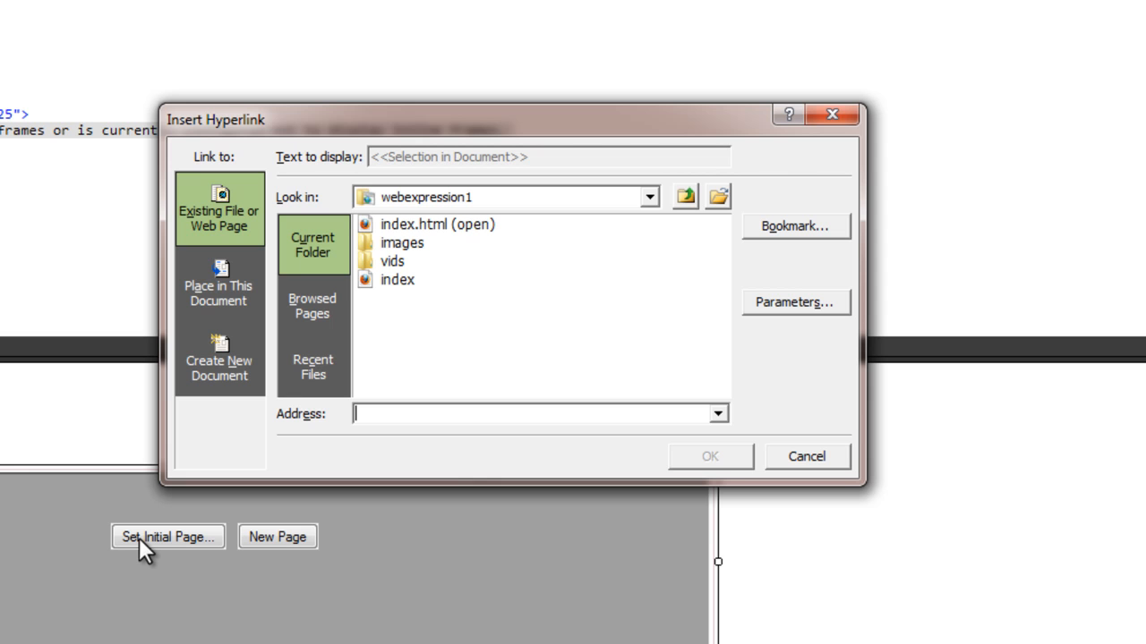
{"action": "mouse_move", "coordinate": [438, 405]}
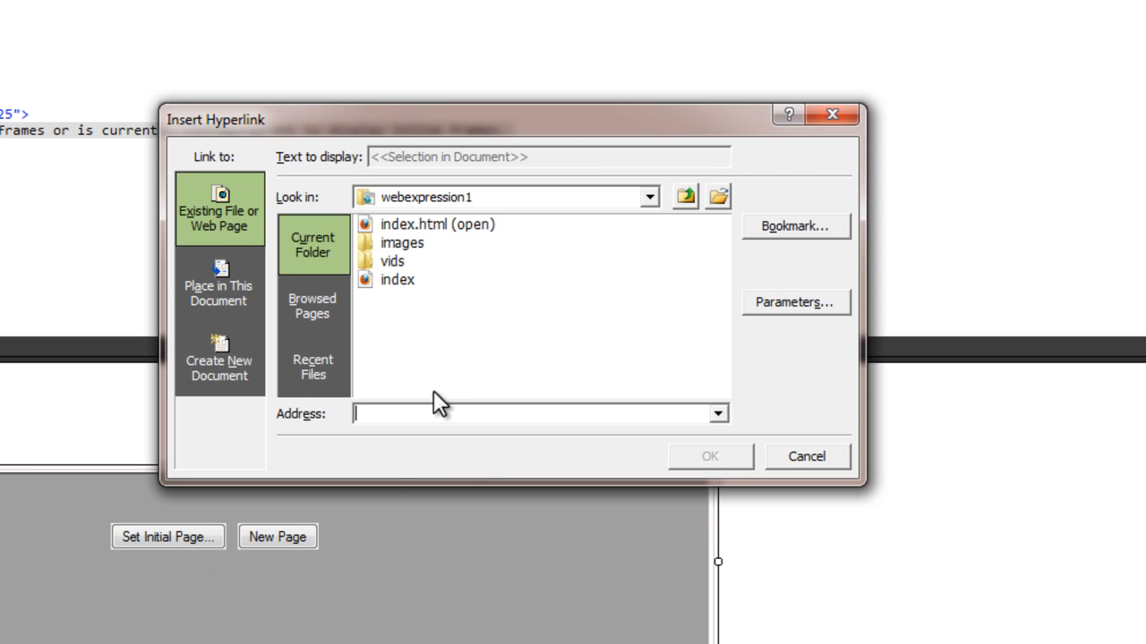
{"action": "mouse_move", "coordinate": [410, 234]}
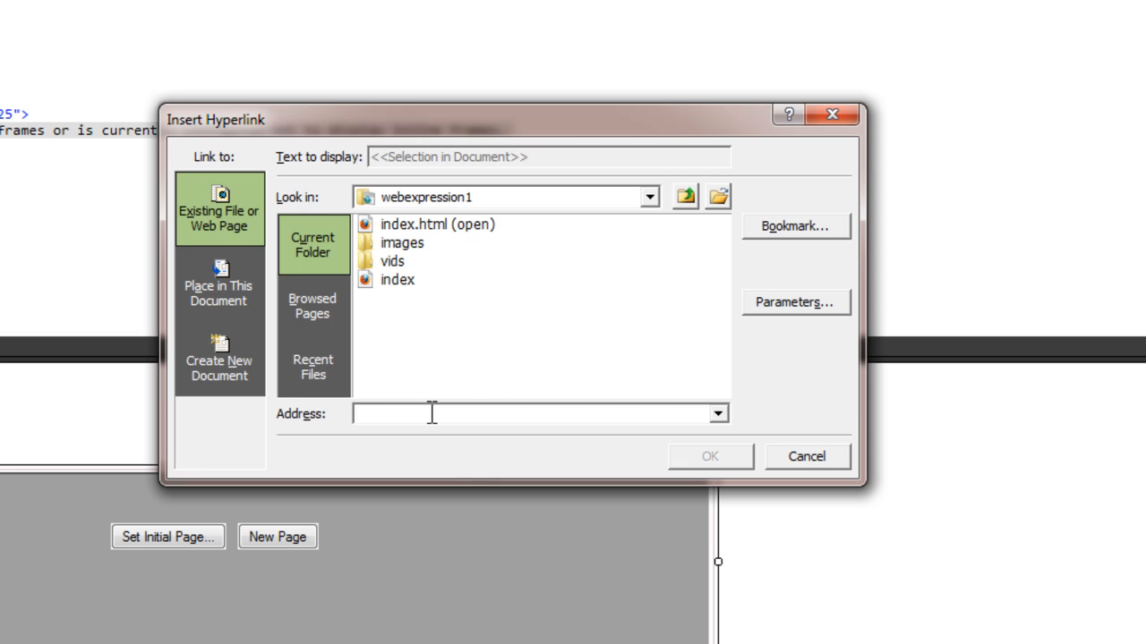
{"action": "type", "text": "http://qualitylessons.net"}
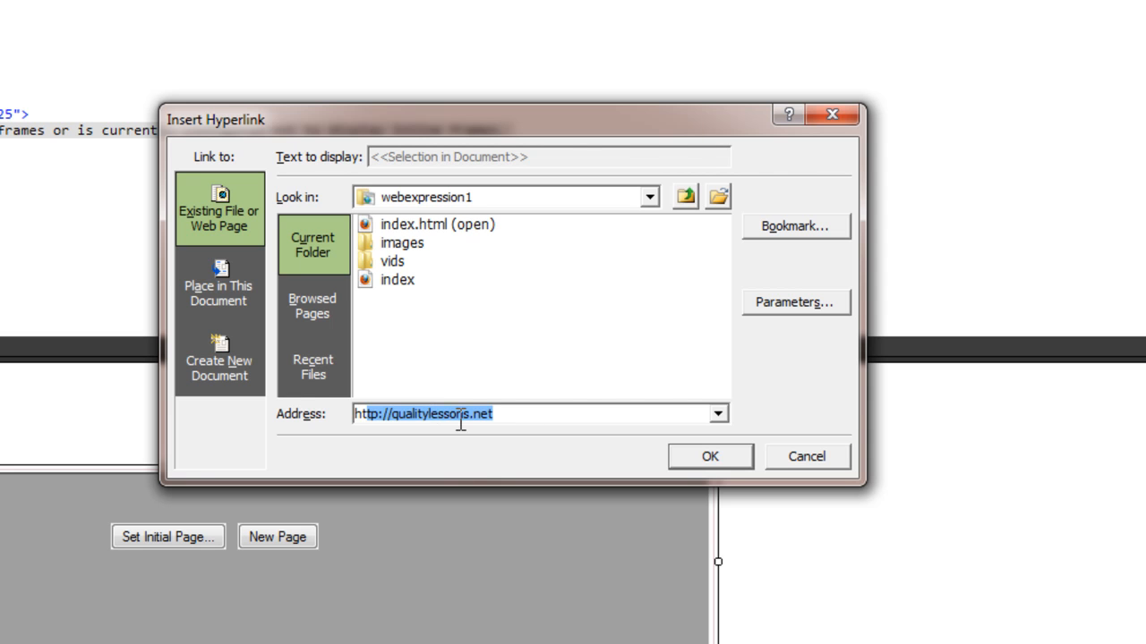
{"action": "mouse_move", "coordinate": [490, 423]}
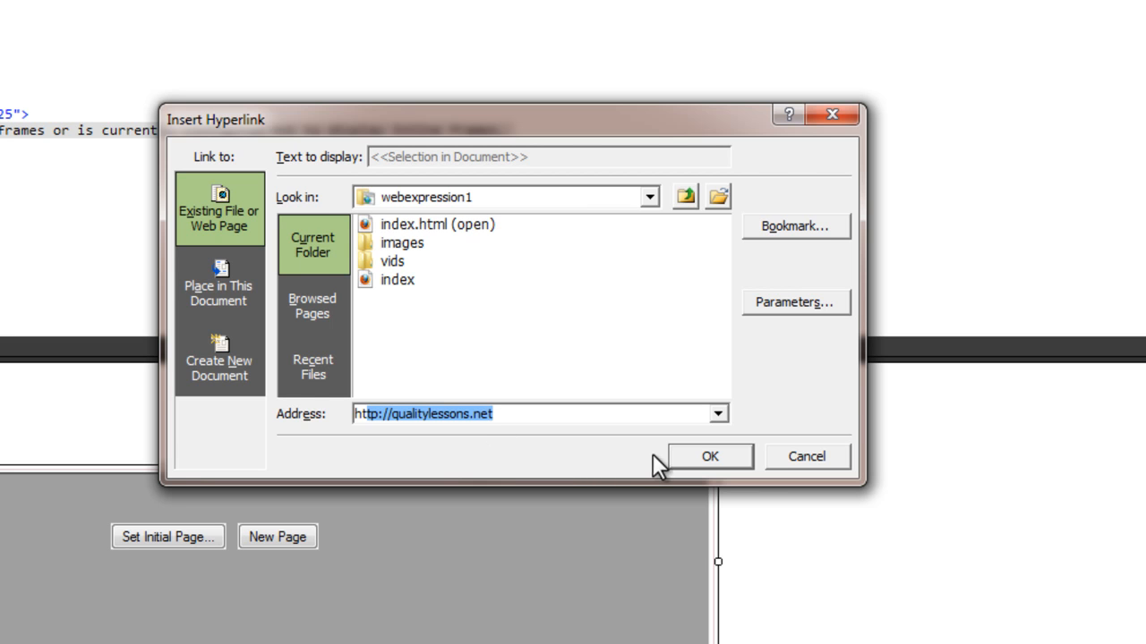
{"action": "left_click", "coordinate": [710, 457]}
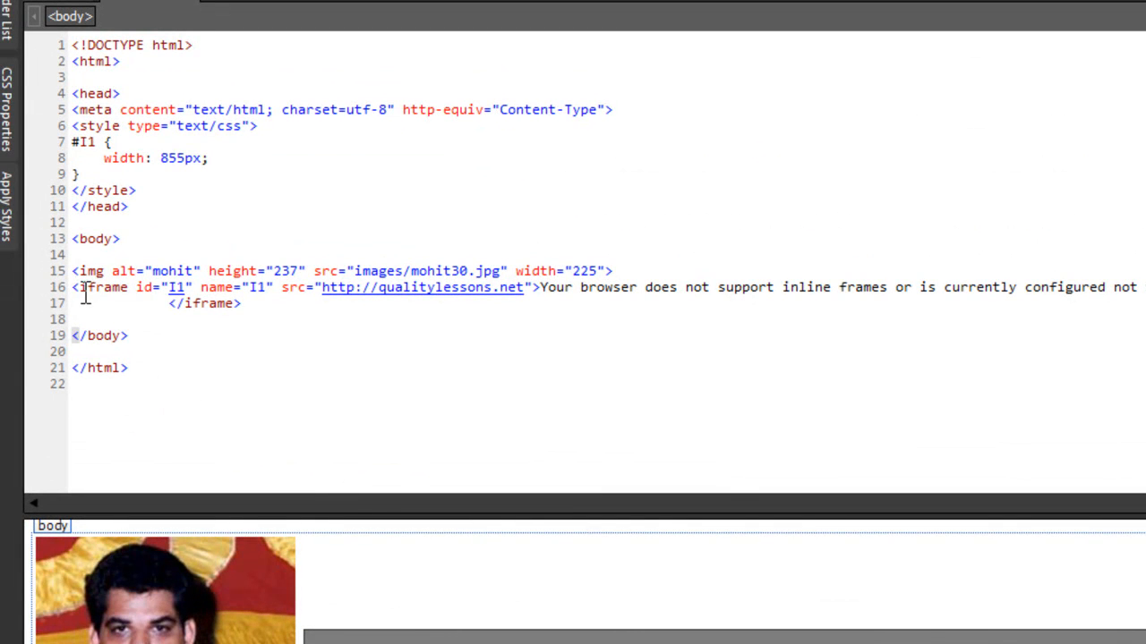
{"action": "left_click", "coordinate": [75, 287]}
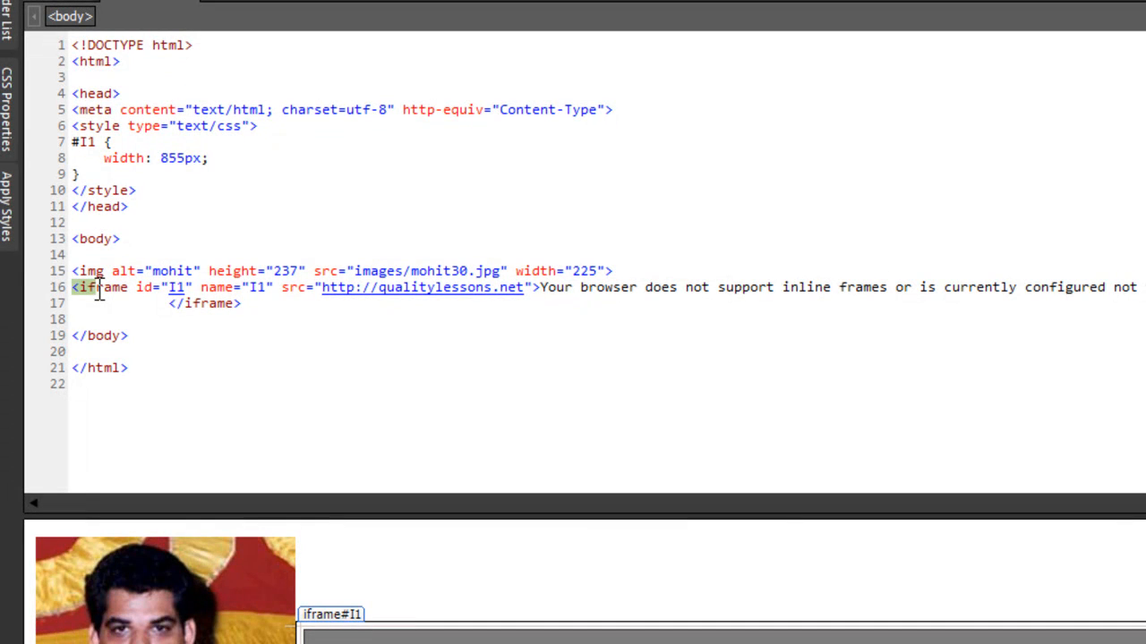
{"action": "double_click", "coordinate": [99, 287]}
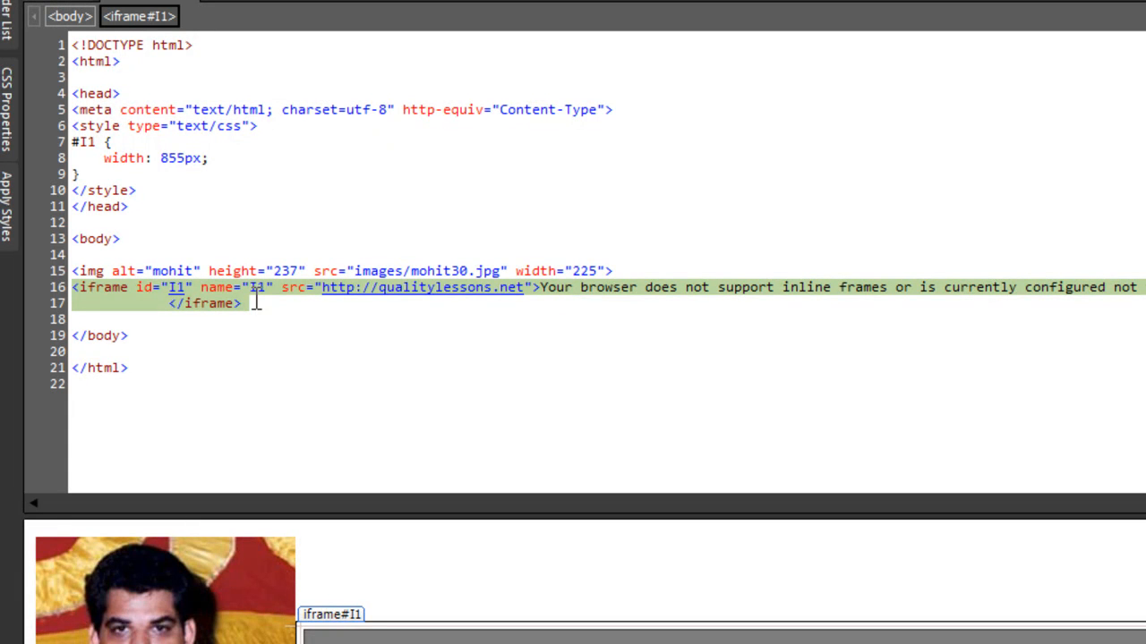
{"action": "mouse_move", "coordinate": [228, 309]}
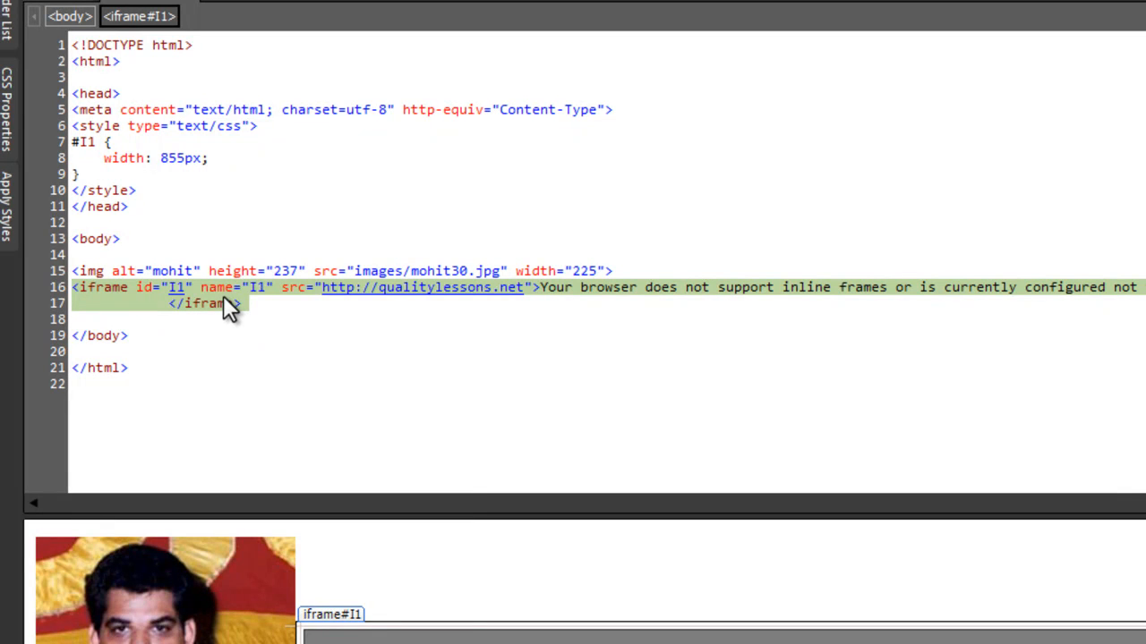
- In the iframe's Tag Properties, give it the title 'quality tutorials'
{"action": "right_click", "coordinate": [224, 302]}
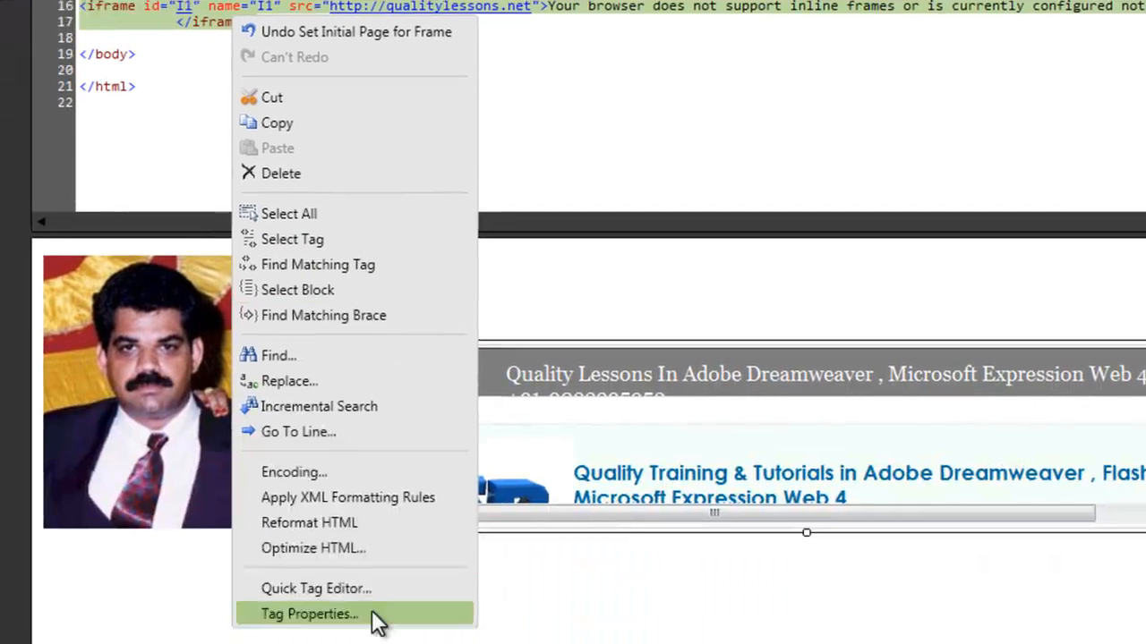
{"action": "left_click", "coordinate": [309, 613]}
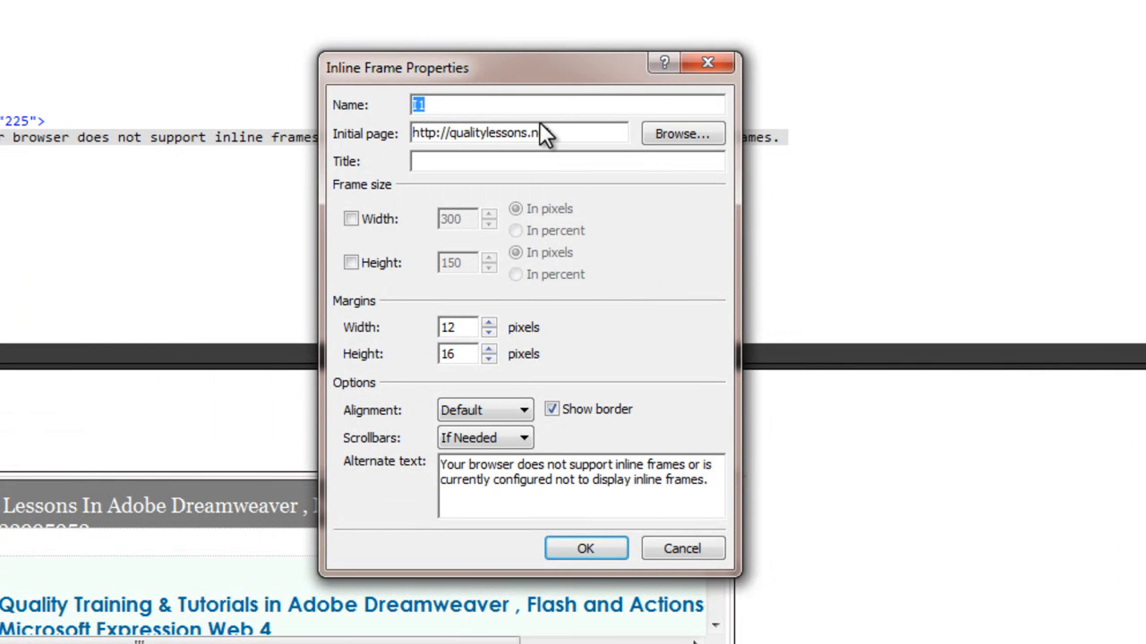
{"action": "left_click", "coordinate": [515, 162]}
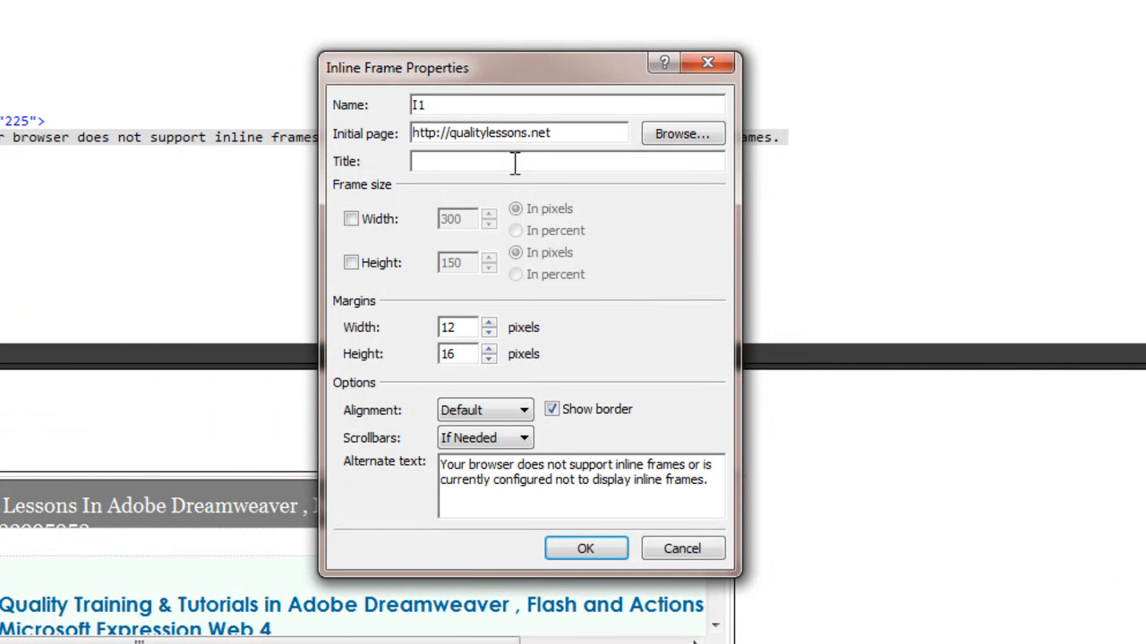
{"action": "type", "text": "quality tut"}
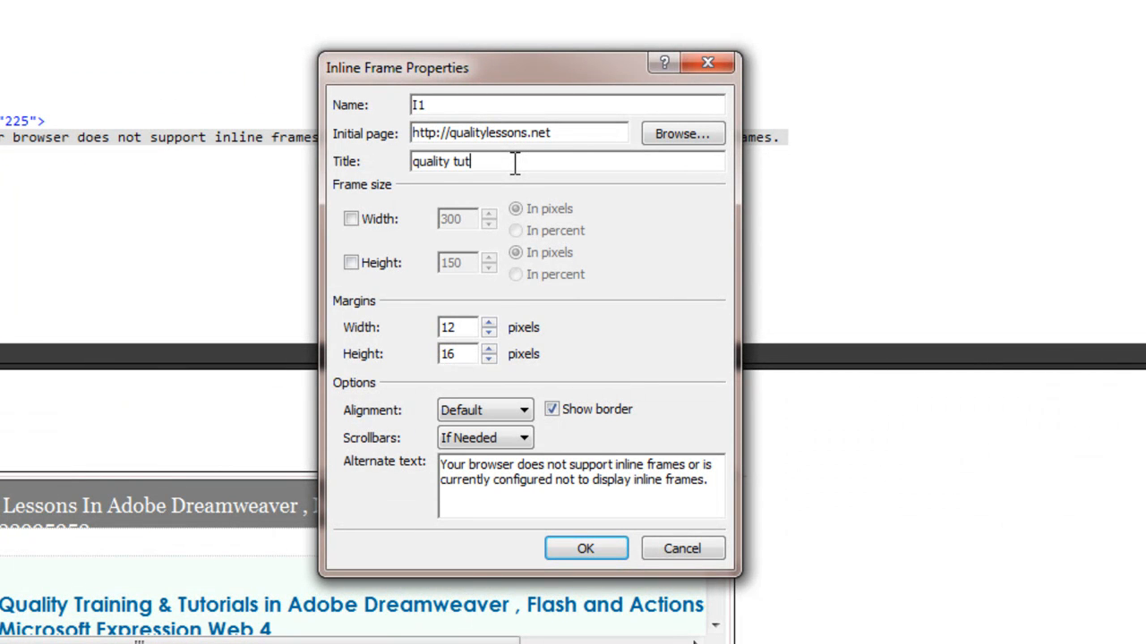
{"action": "type", "text": "orials"}
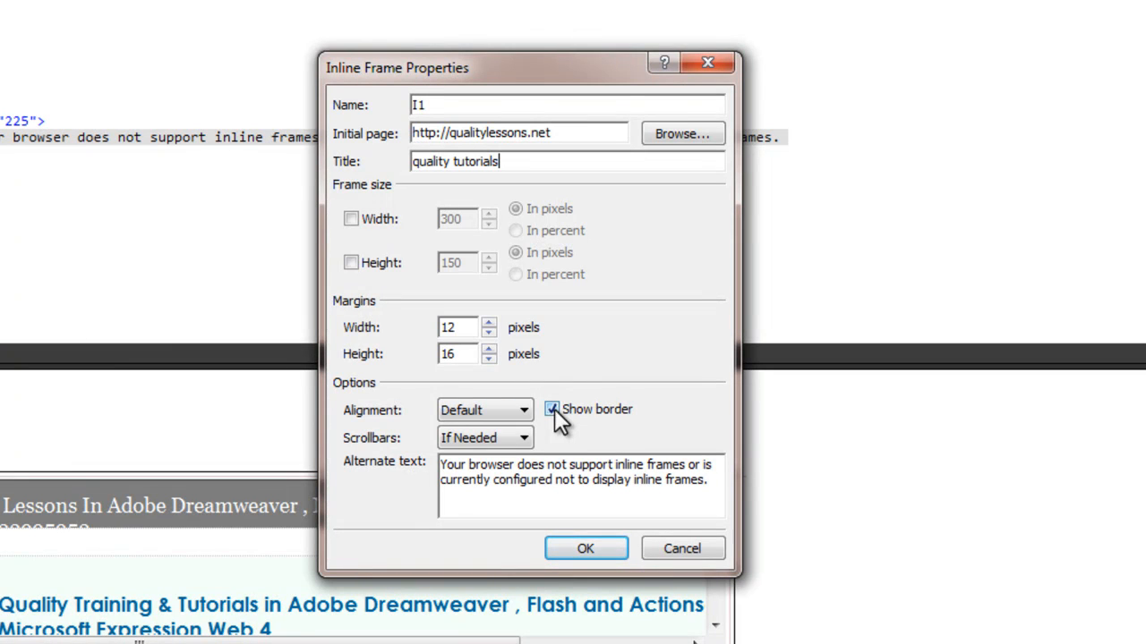
- Turn off the frame border, set scrollbars to Never, and apply the properties
{"action": "left_click", "coordinate": [552, 409]}
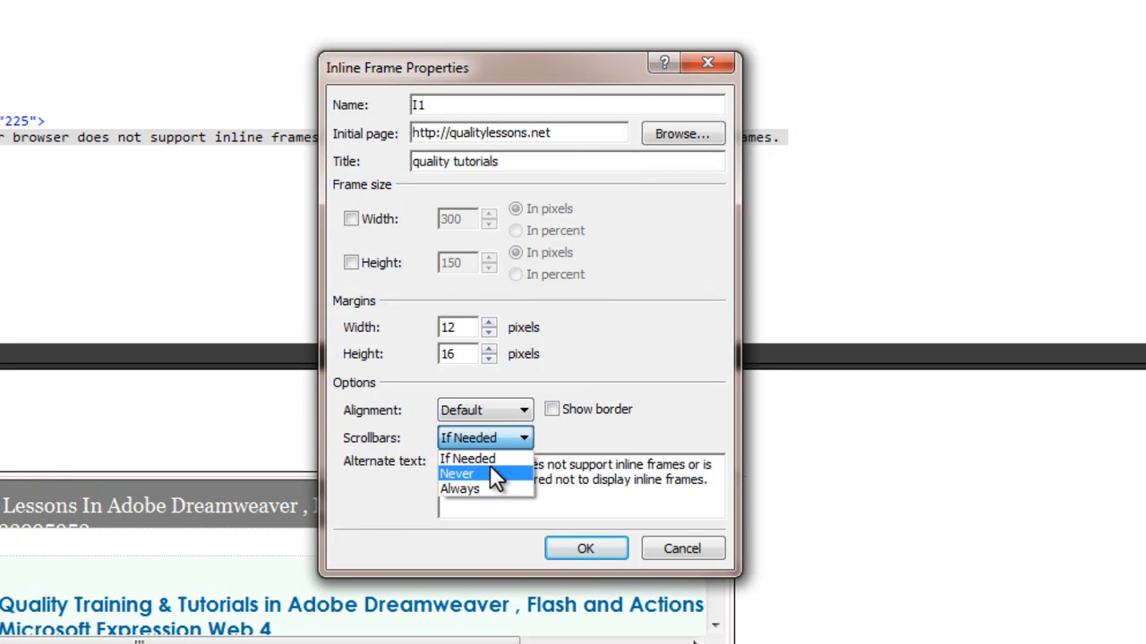
{"action": "left_click", "coordinate": [456, 473]}
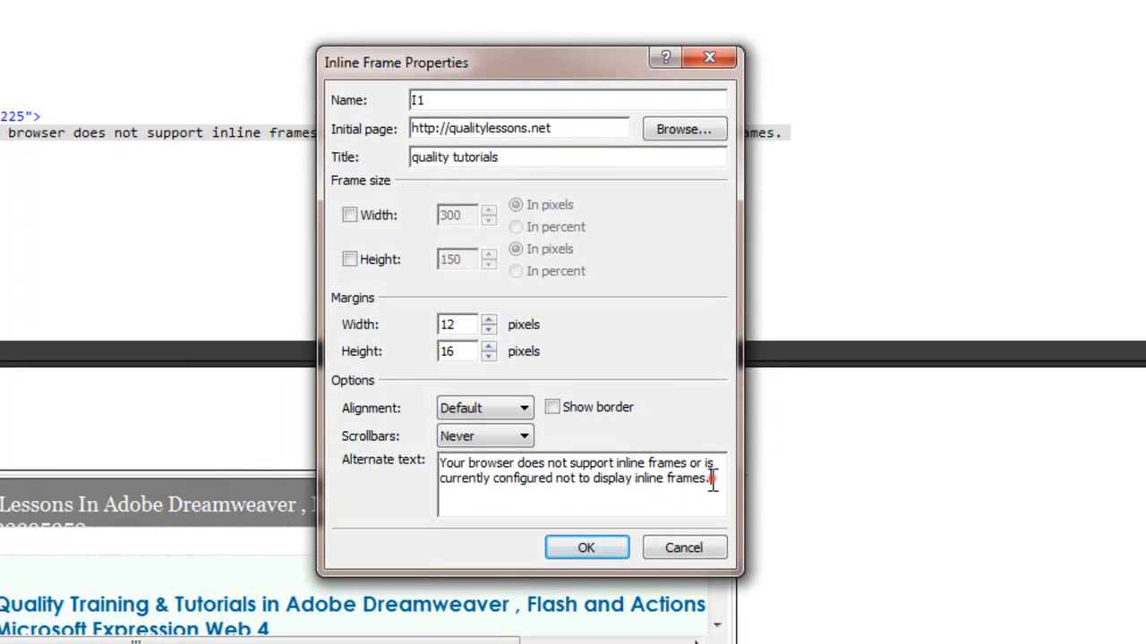
{"action": "triple_click", "coordinate": [578, 470]}
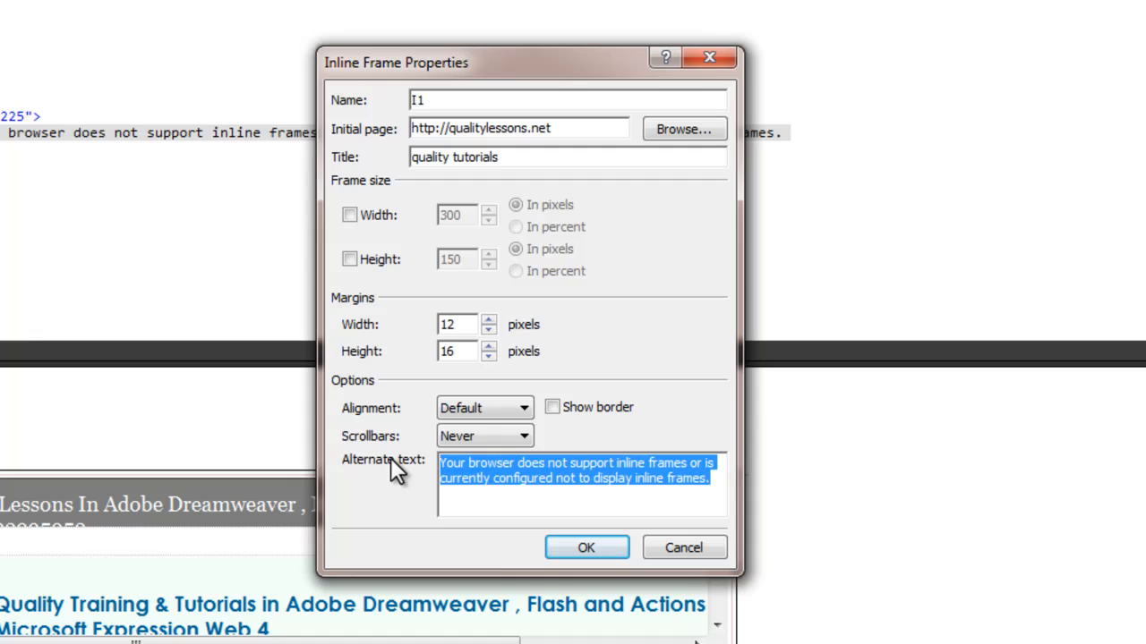
{"action": "mouse_move", "coordinate": [575, 522]}
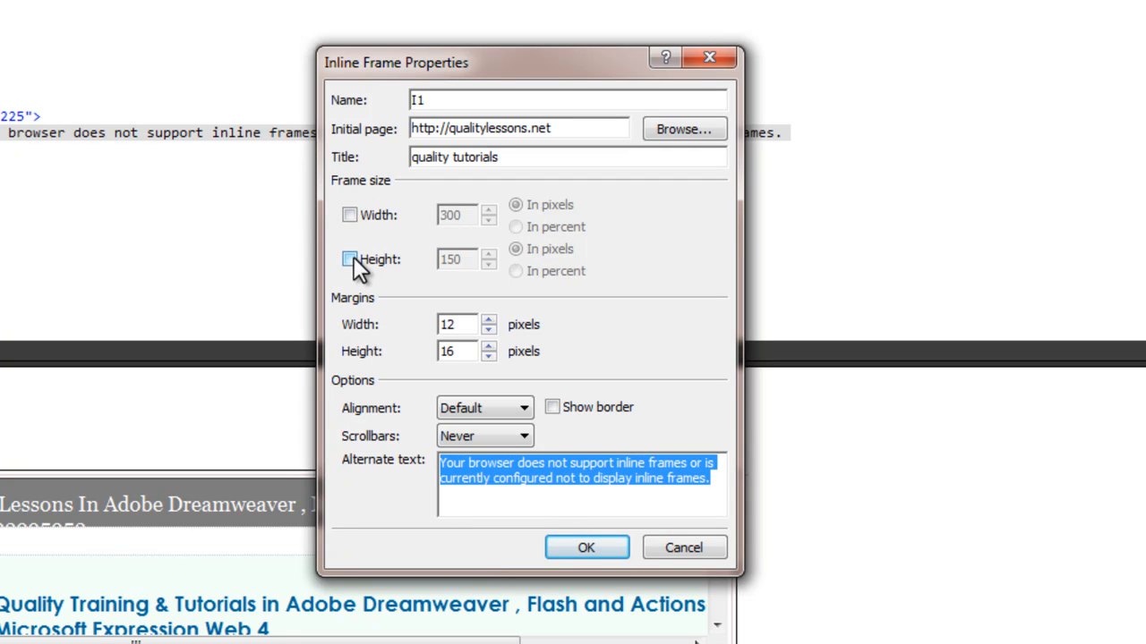
{"action": "left_click_drag", "start_coordinate": [396, 61], "coordinate": [539, 45]}
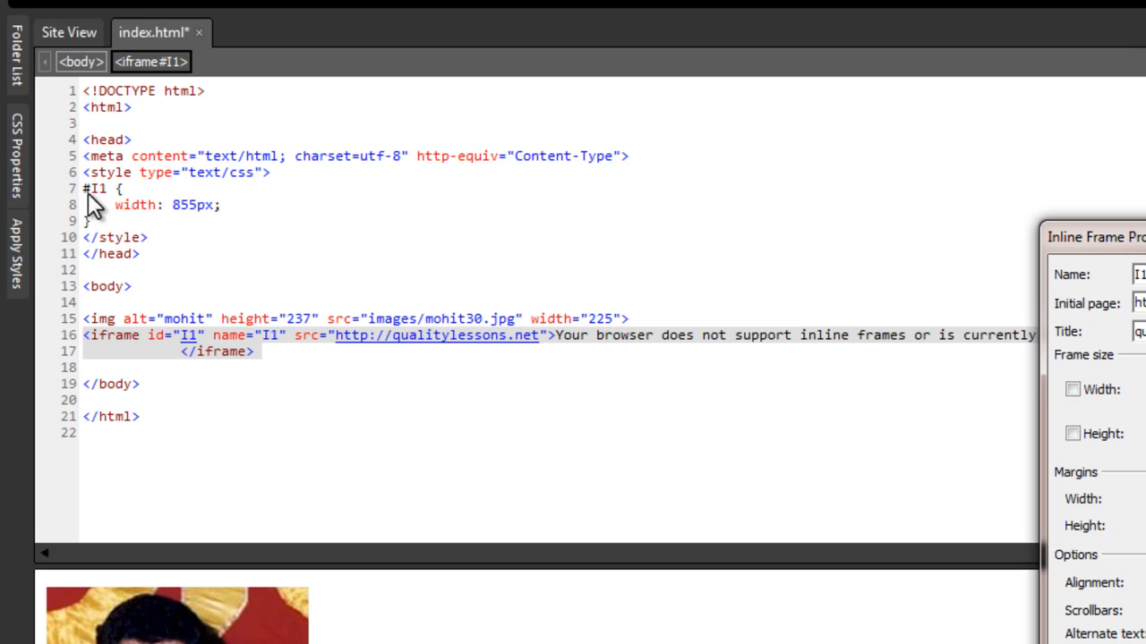
{"action": "mouse_move", "coordinate": [206, 222]}
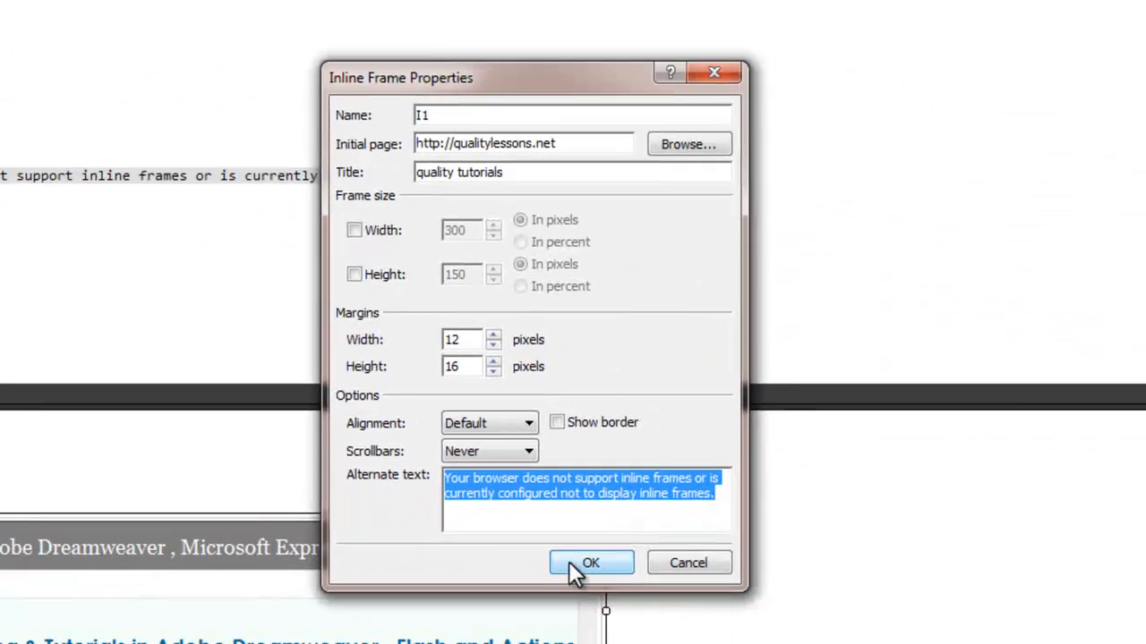
{"action": "left_click", "coordinate": [591, 563]}
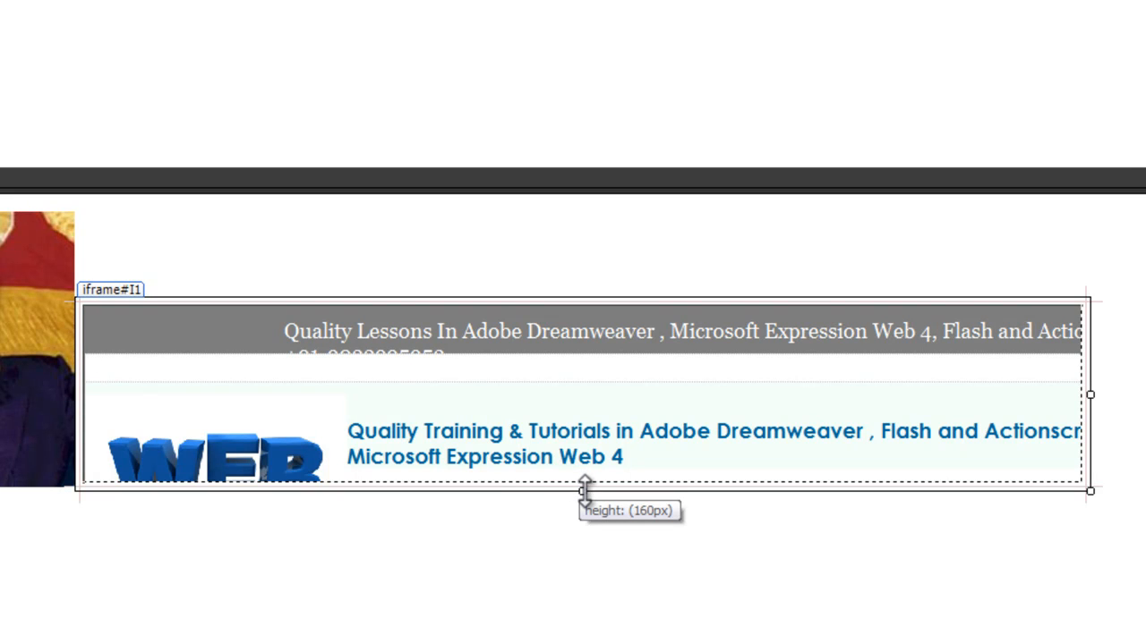
- Stretch the iframe taller so its style rule gets height 302px beside the 855px width
{"action": "left_click_drag", "start_coordinate": [584, 491], "coordinate": [595, 591]}
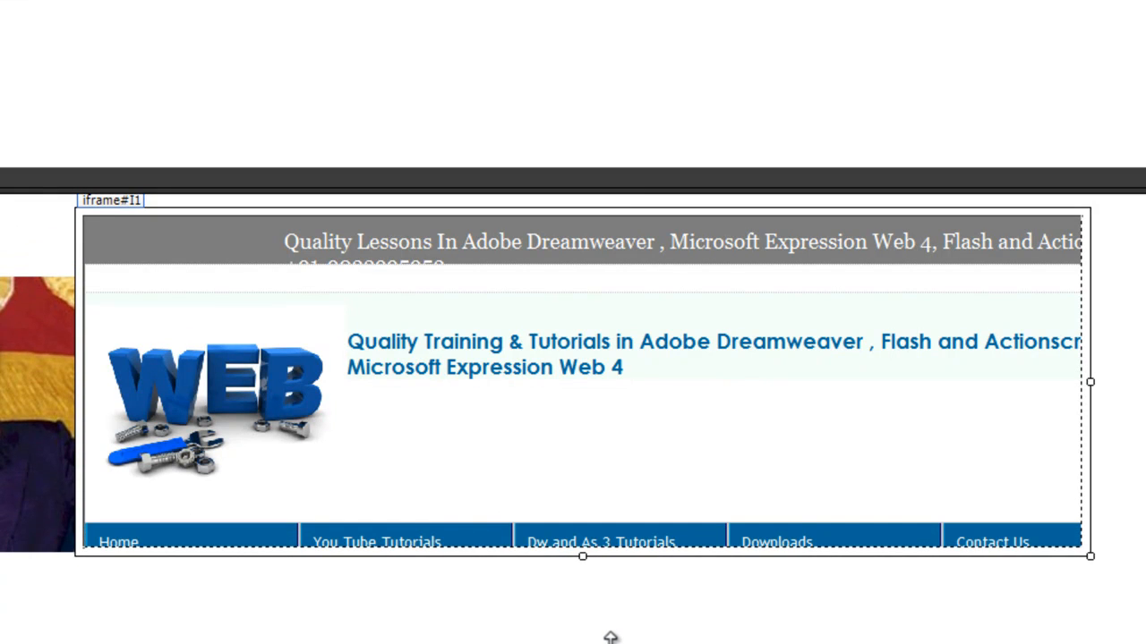
{"action": "left_click_drag", "start_coordinate": [582, 557], "coordinate": [582, 579]}
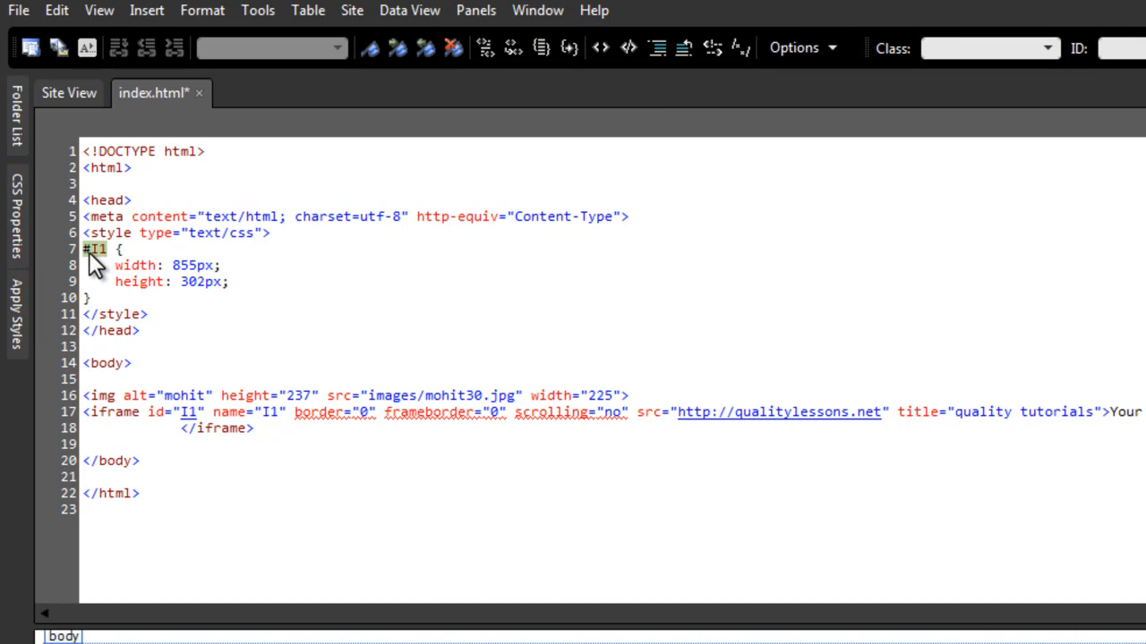
{"action": "mouse_move", "coordinate": [159, 90]}
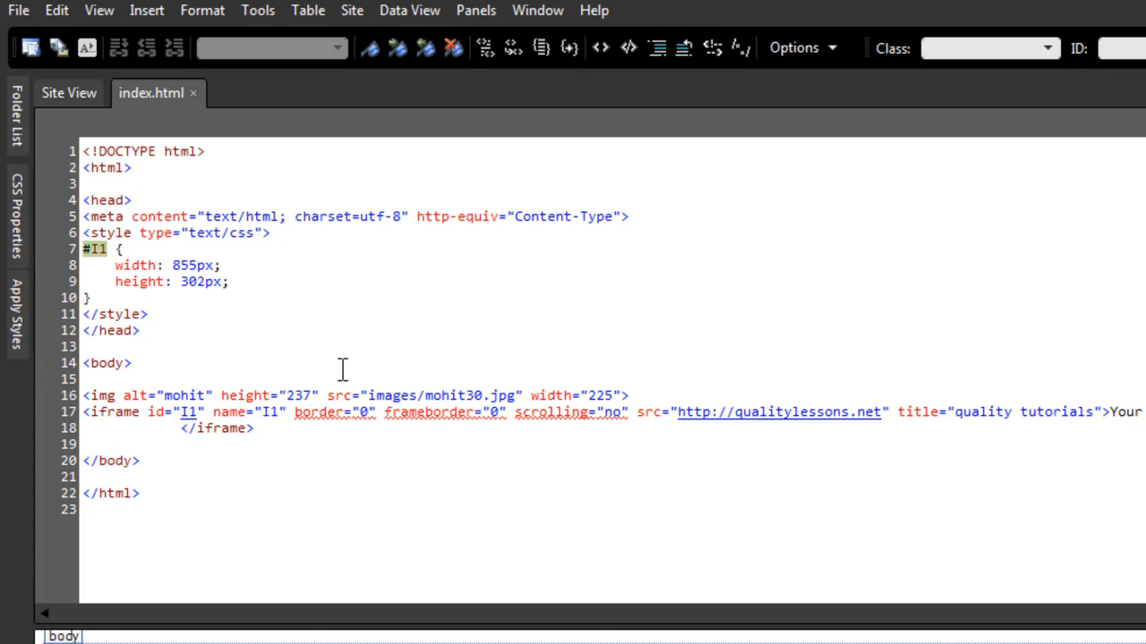
- Preview the saved index.html in the browser with F12, showing the mohit photo
{"action": "key", "text": "F12"}
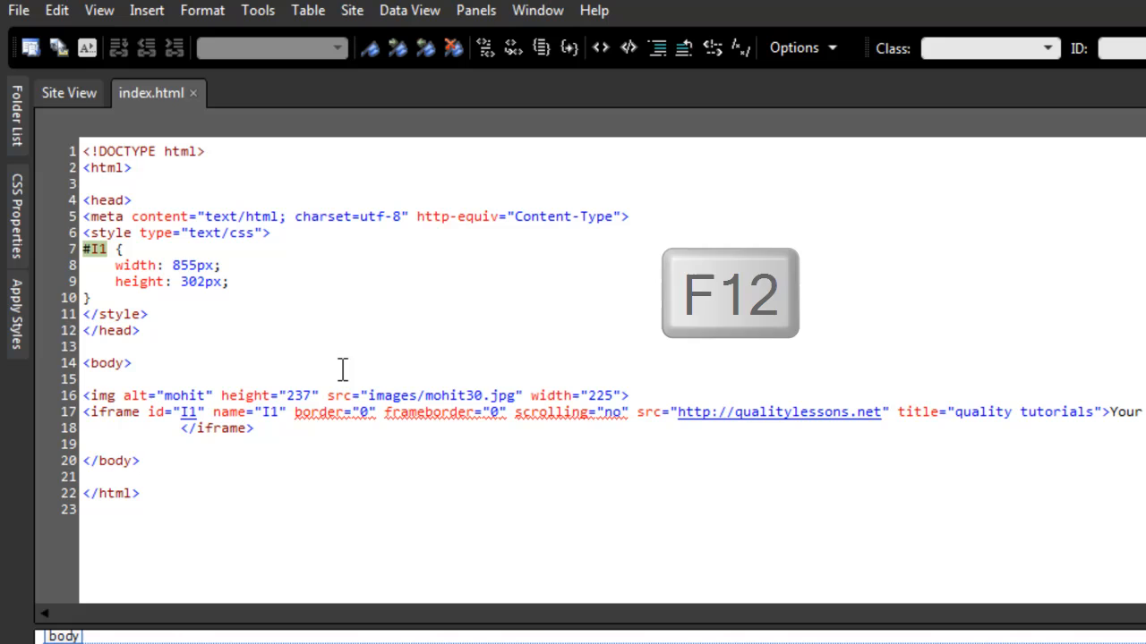
{"action": "key", "text": "f12"}
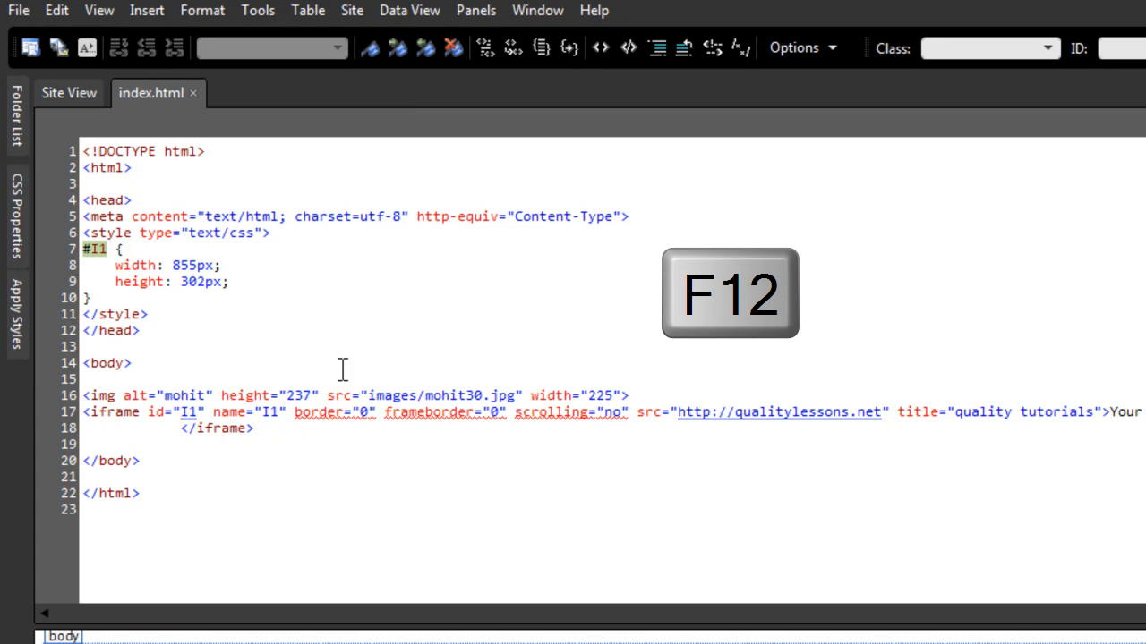
{"action": "key", "text": "f12"}
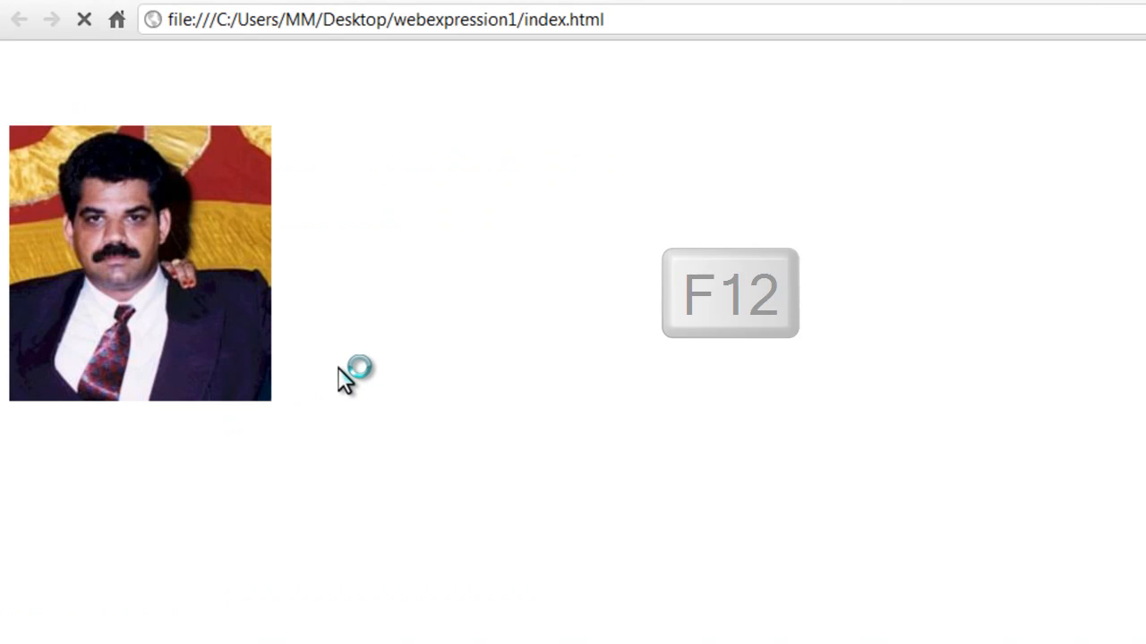
{"action": "key", "text": "F12"}
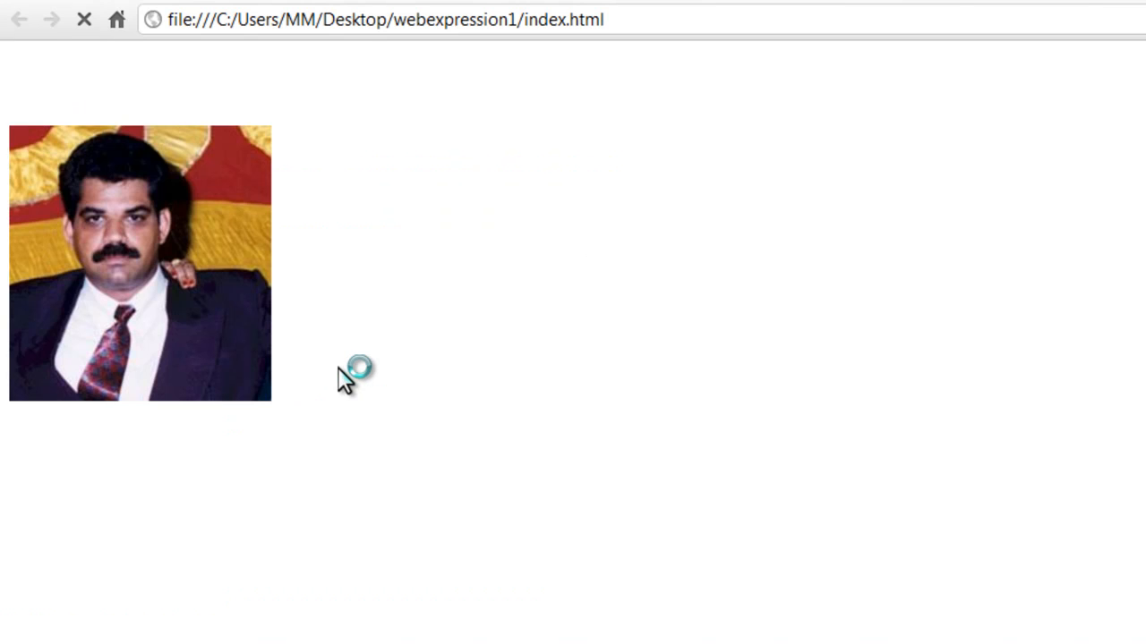